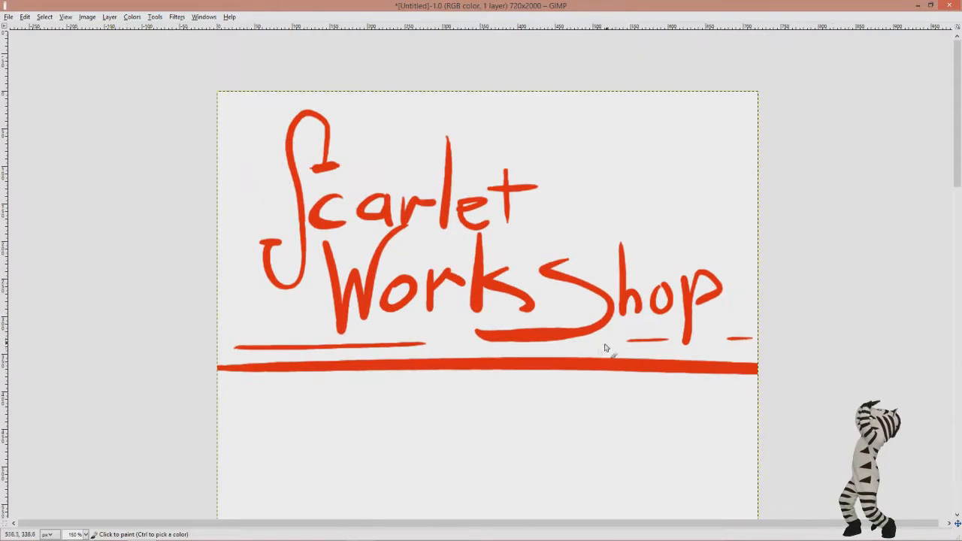
mouse_move(590, 391)
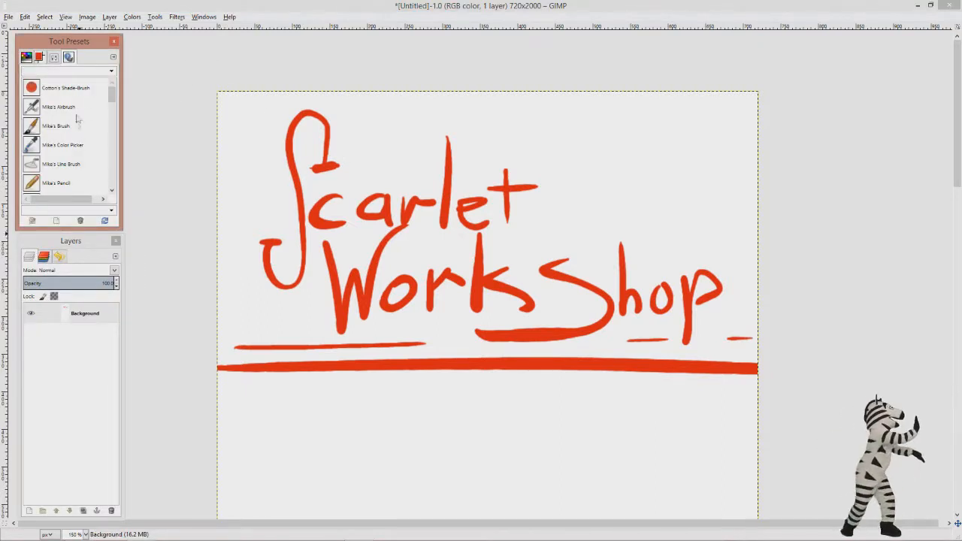
Hide the docks and scroll down to the blank area beneath the title.
left_click(60, 126)
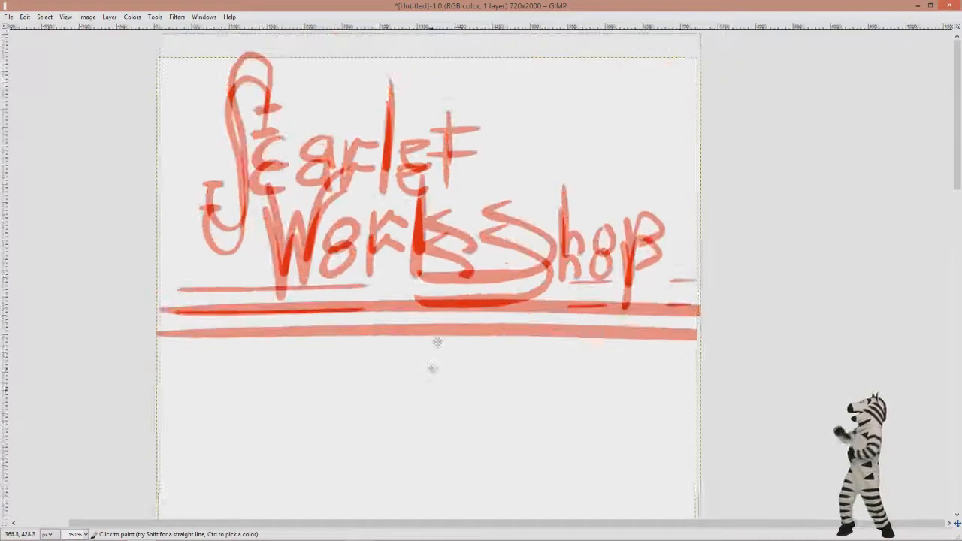
scroll("down", 3)
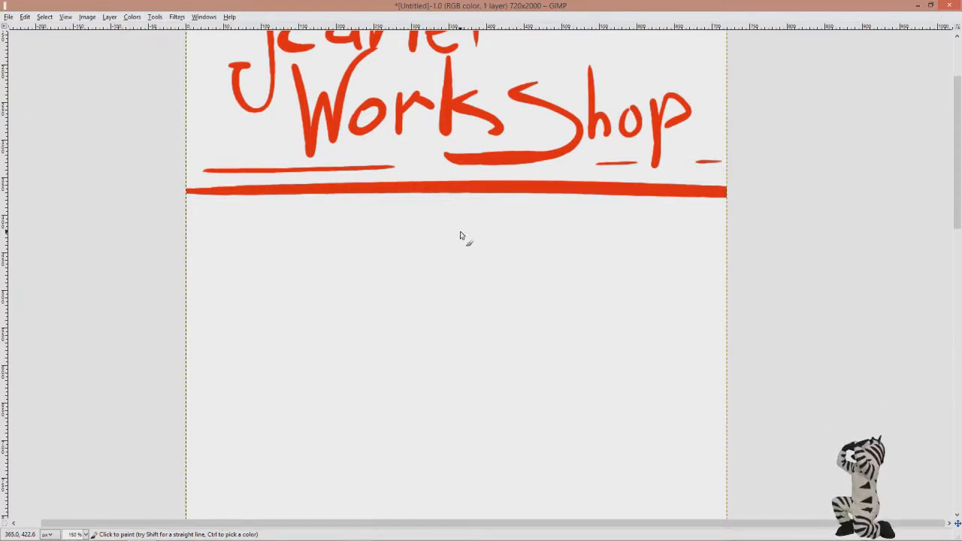
scroll("down", 3)
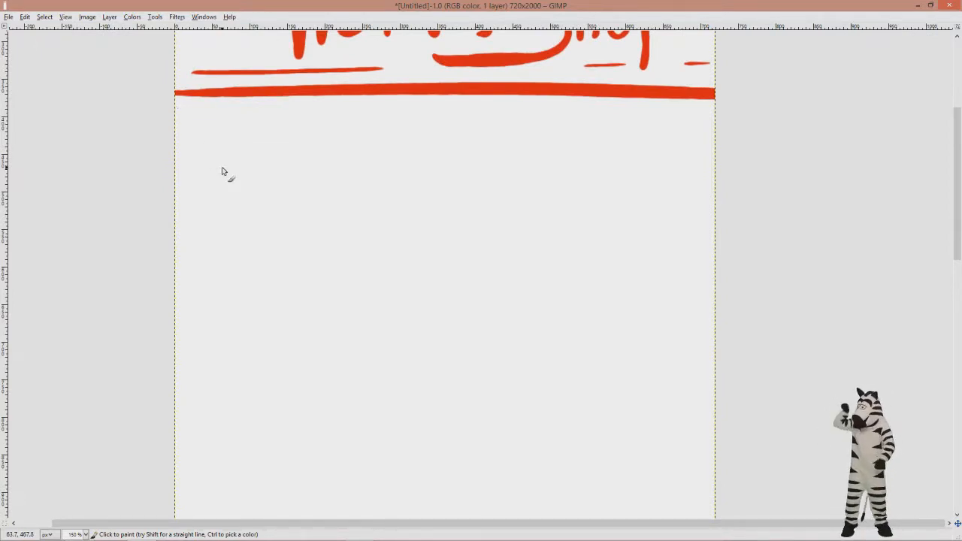
mouse_move(254, 181)
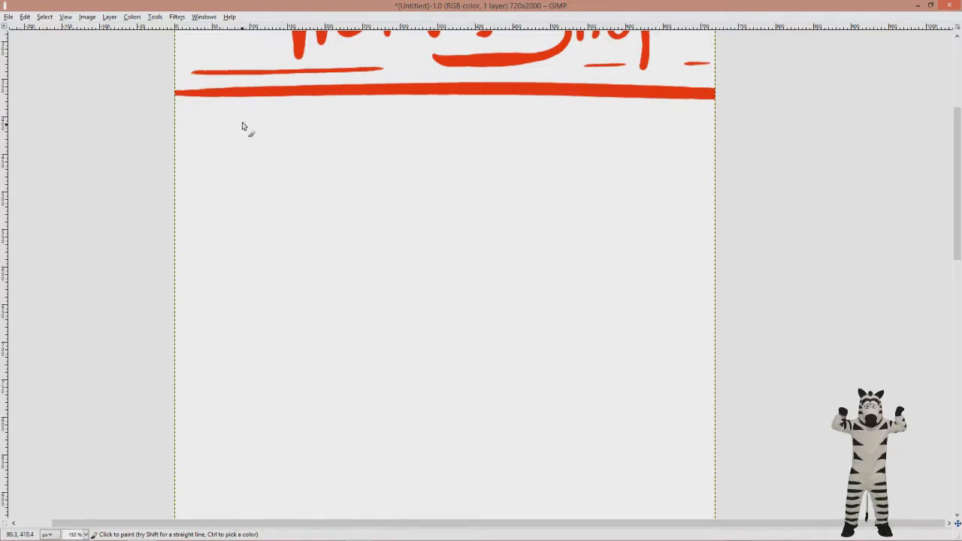
mouse_move(265, 159)
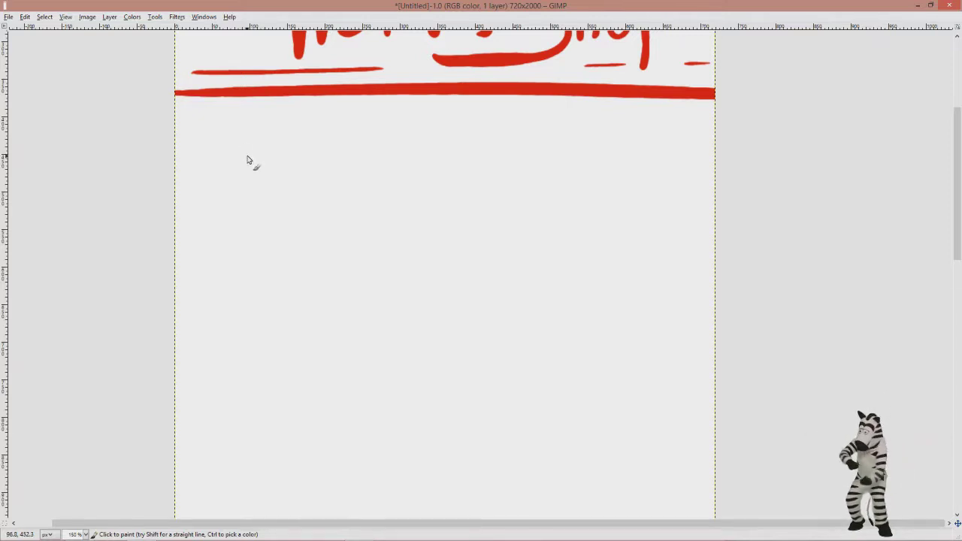
mouse_move(253, 212)
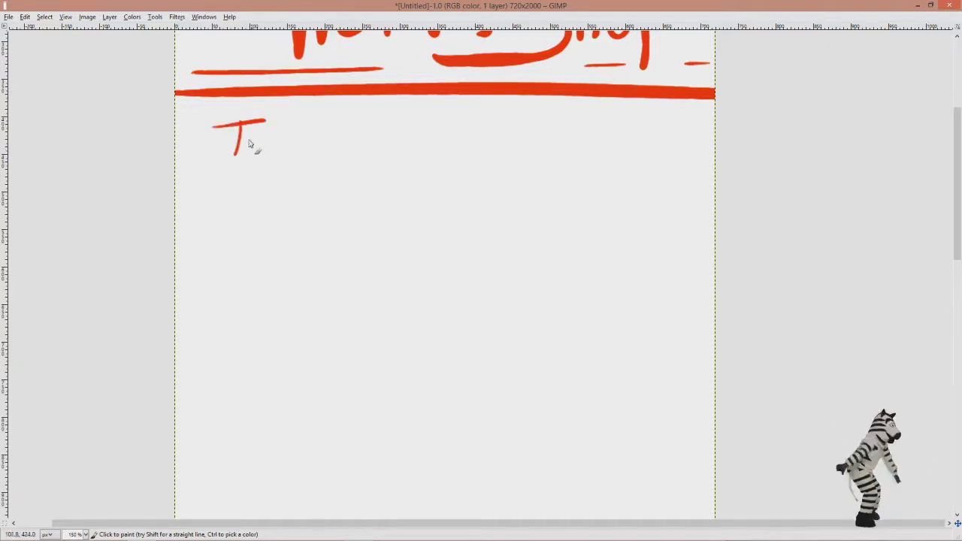
Handwrite 'Traits: (Like damage reduction)' in red below the title.
left_click_drag(233, 138, 324, 150)
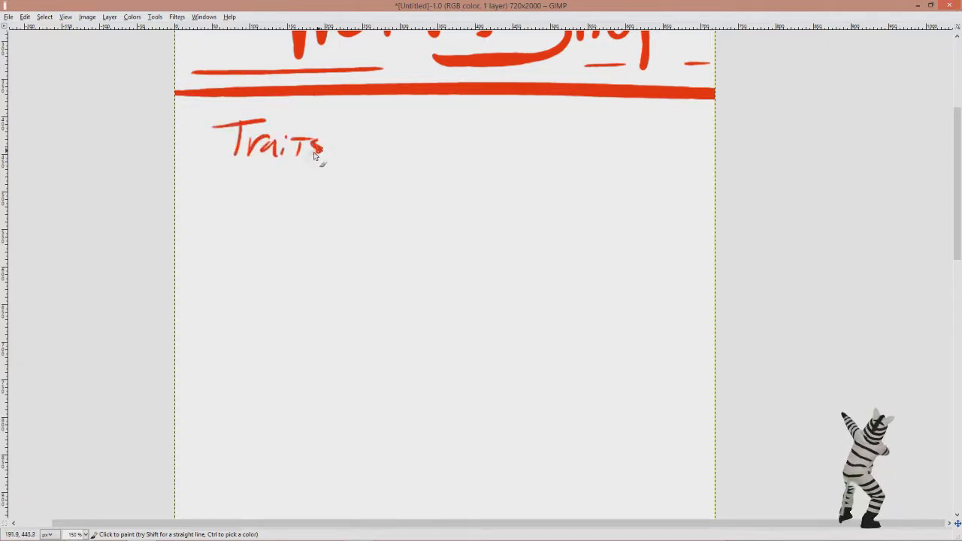
left_click(334, 138)
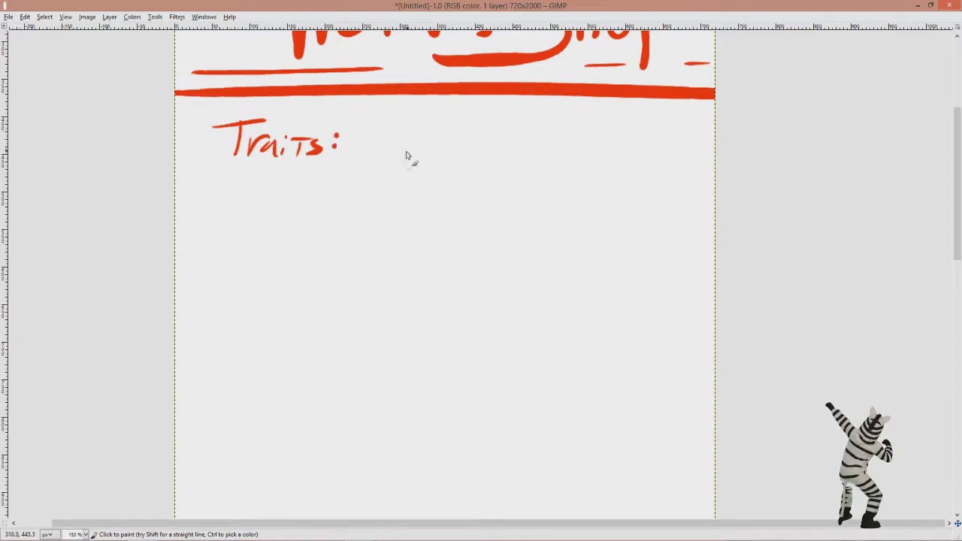
left_click_drag(364, 143, 527, 150)
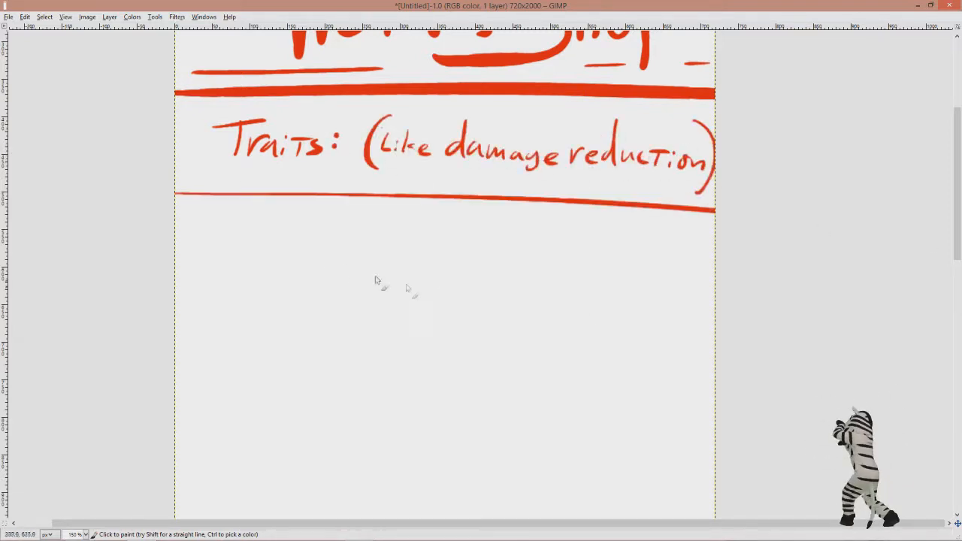
mouse_move(362, 252)
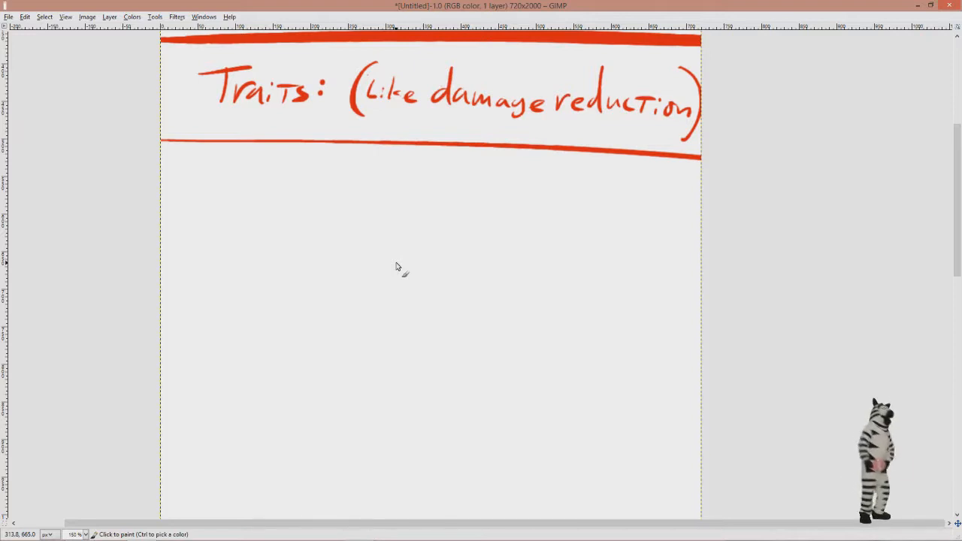
mouse_move(259, 199)
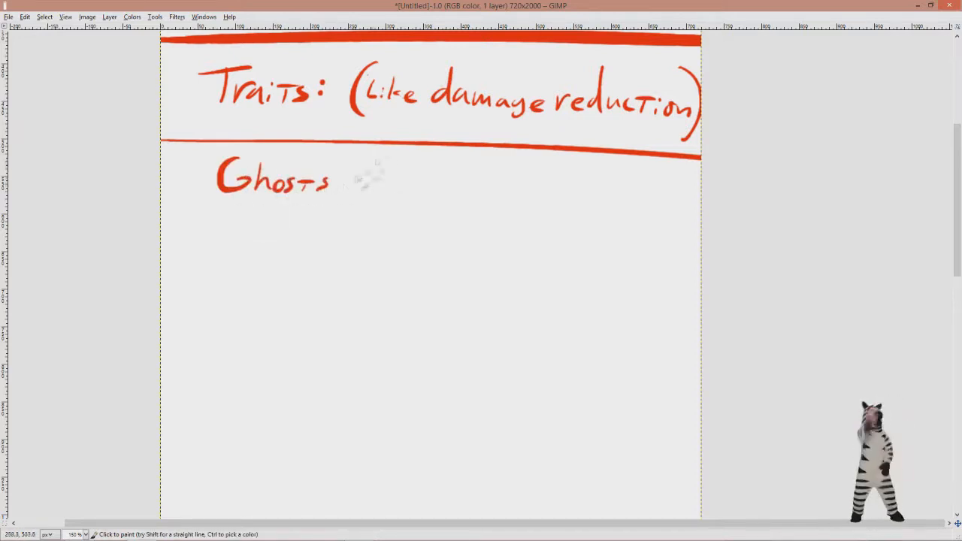
Handwrite 'Ghosts recover 1 will per 2 hours rest.' under the Traits heading.
left_click_drag(361, 180, 677, 193)
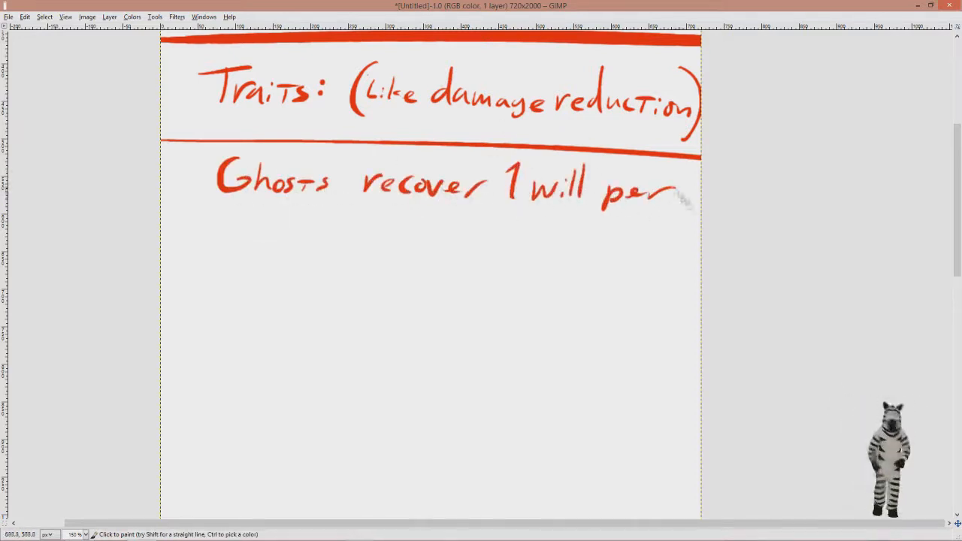
left_click_drag(203, 226, 451, 234)
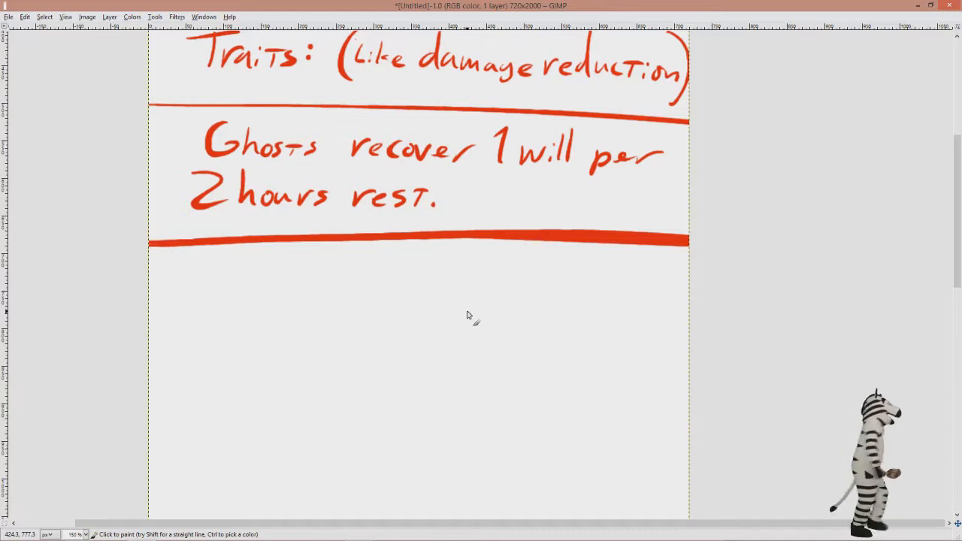
Scroll to the CharacterCreate heading and write Meat to start the attribute list.
scroll("down", 3)
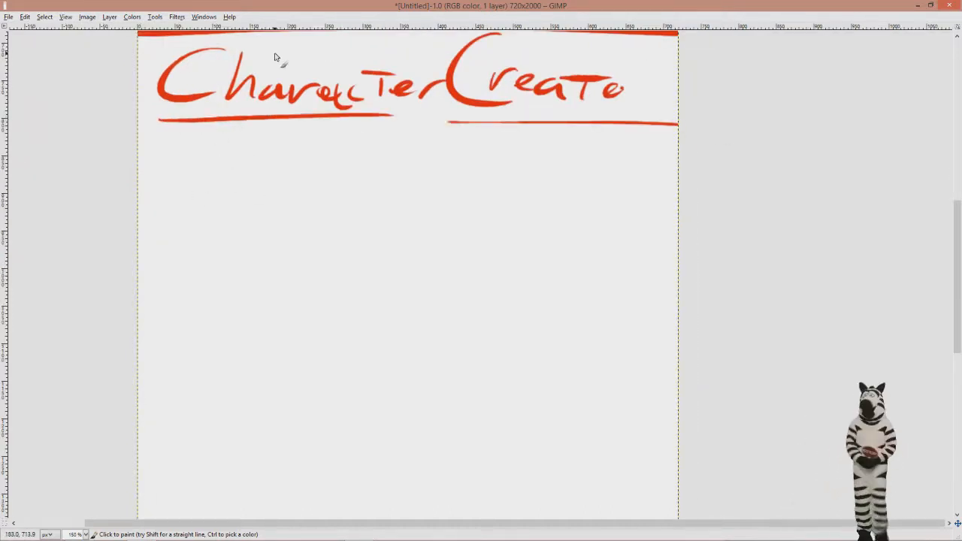
left_click_drag(166, 148, 201, 168)
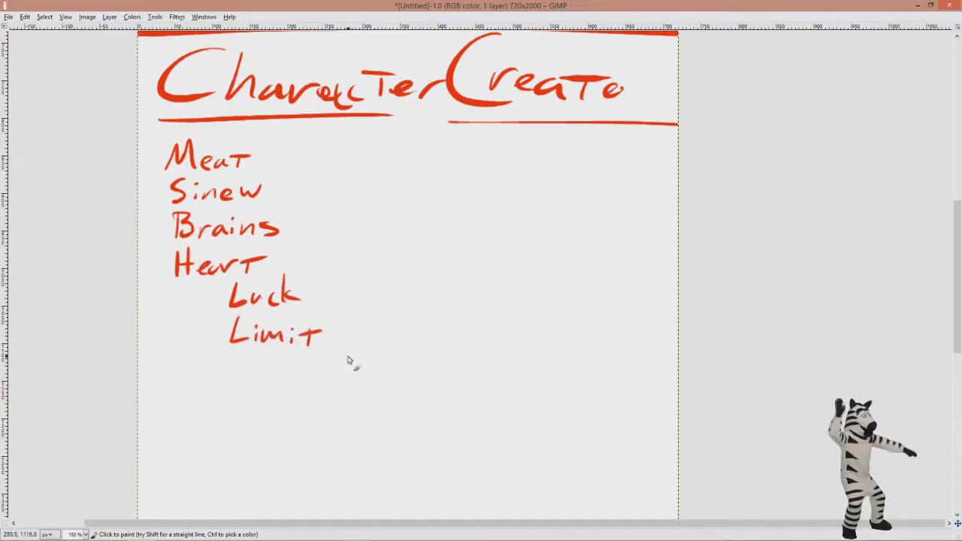
mouse_move(345, 360)
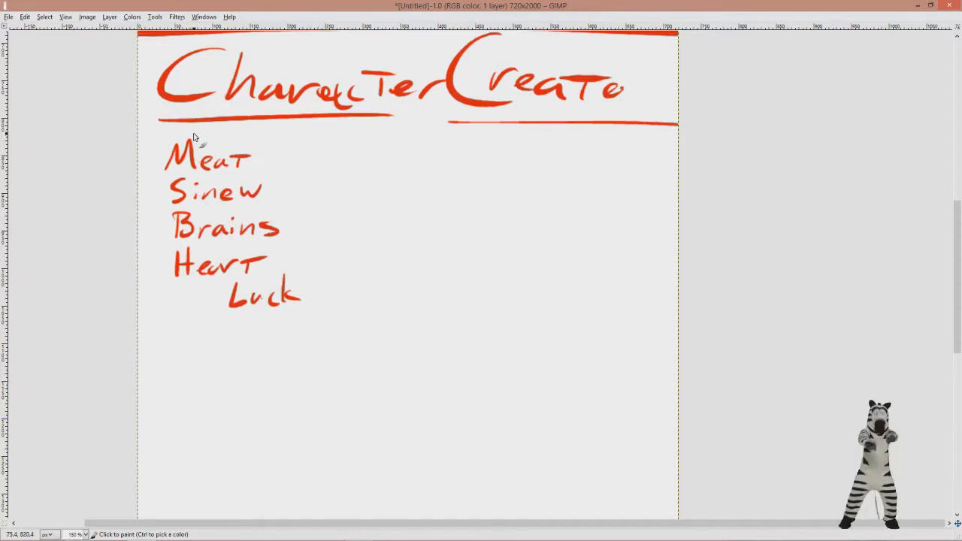
mouse_move(244, 333)
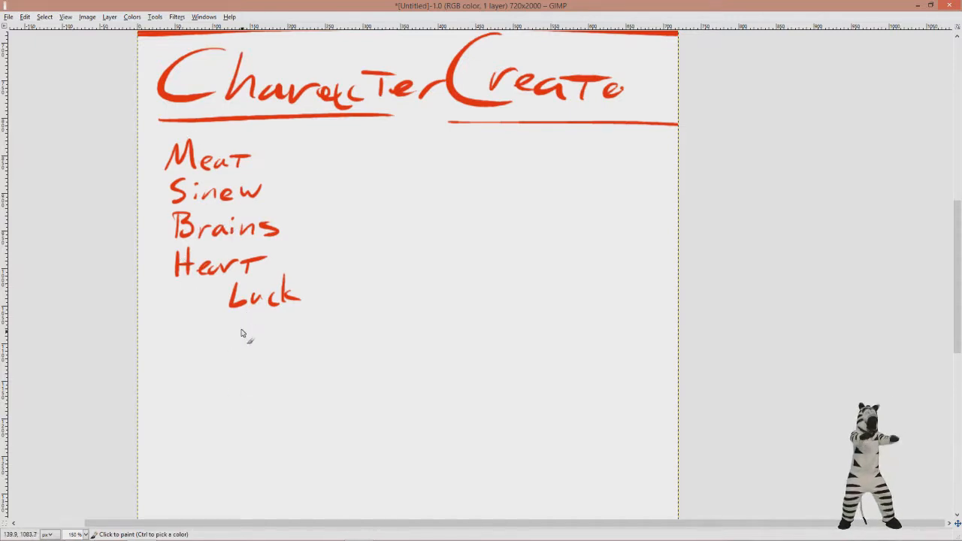
Move Luck down, write Limit beneath Heart, and add arrows after the attribute names.
left_click_drag(233, 318, 244, 343)
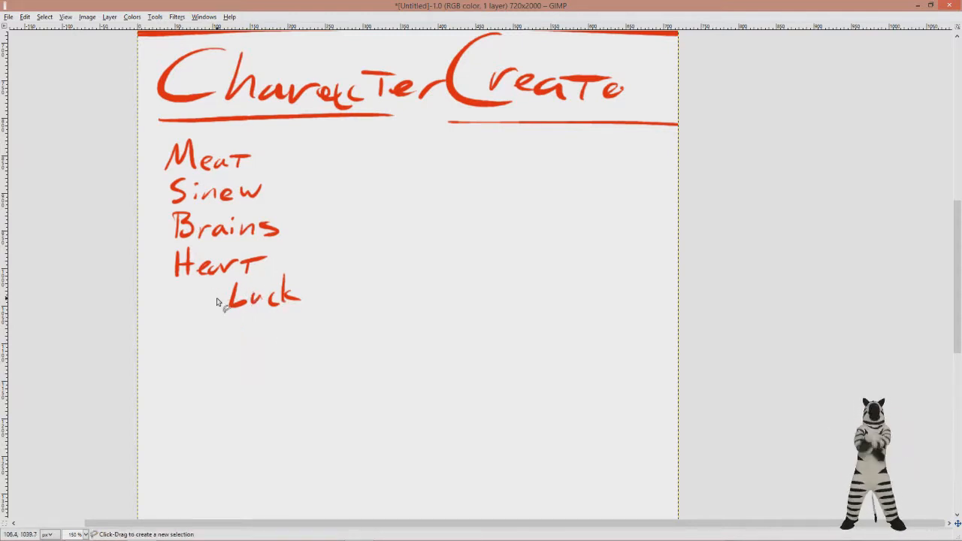
left_click_drag(218, 299, 213, 316)
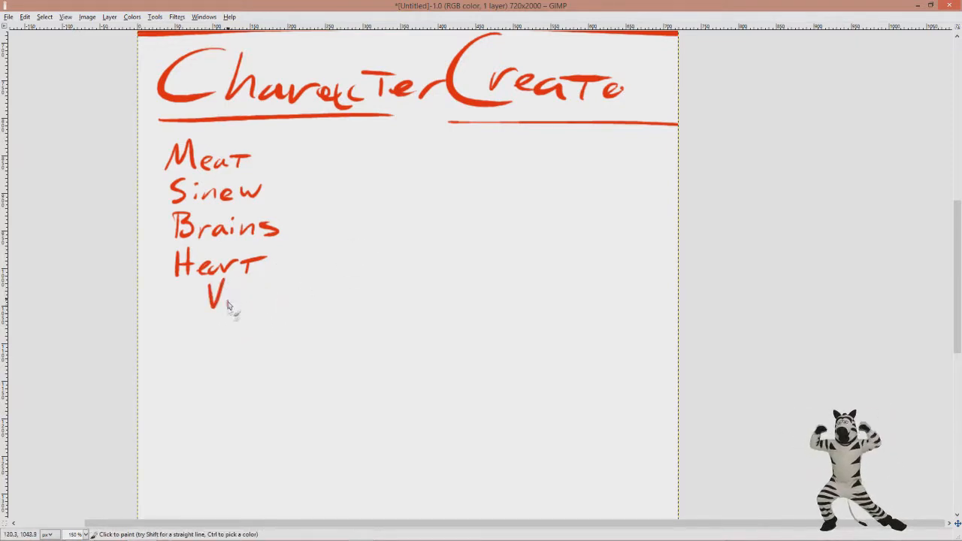
left_click_drag(213, 293, 283, 301)
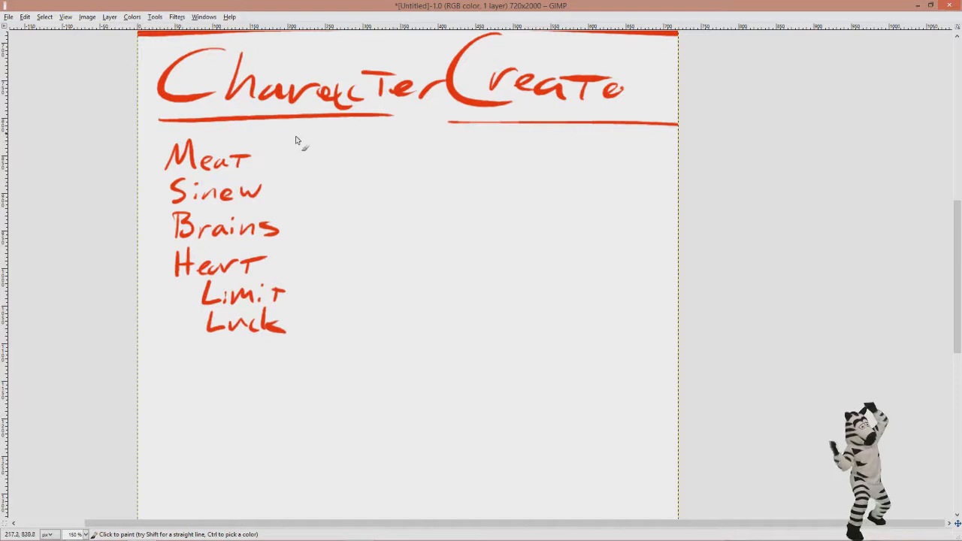
left_click_drag(259, 158, 301, 158)
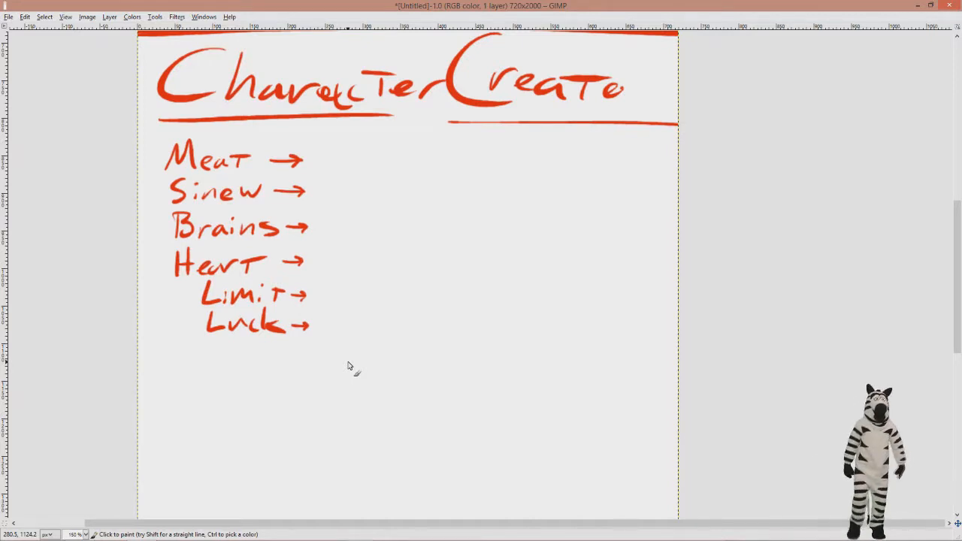
mouse_move(366, 247)
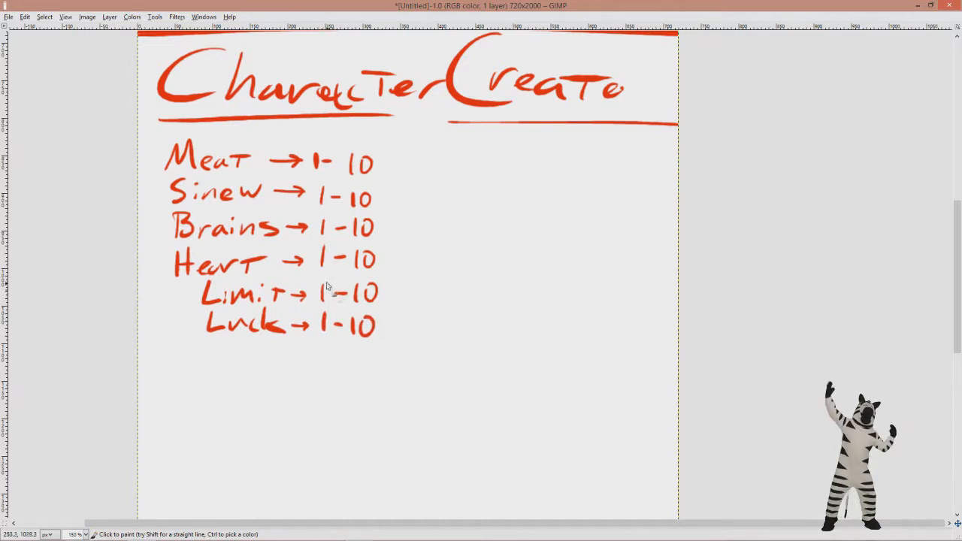
mouse_move(345, 315)
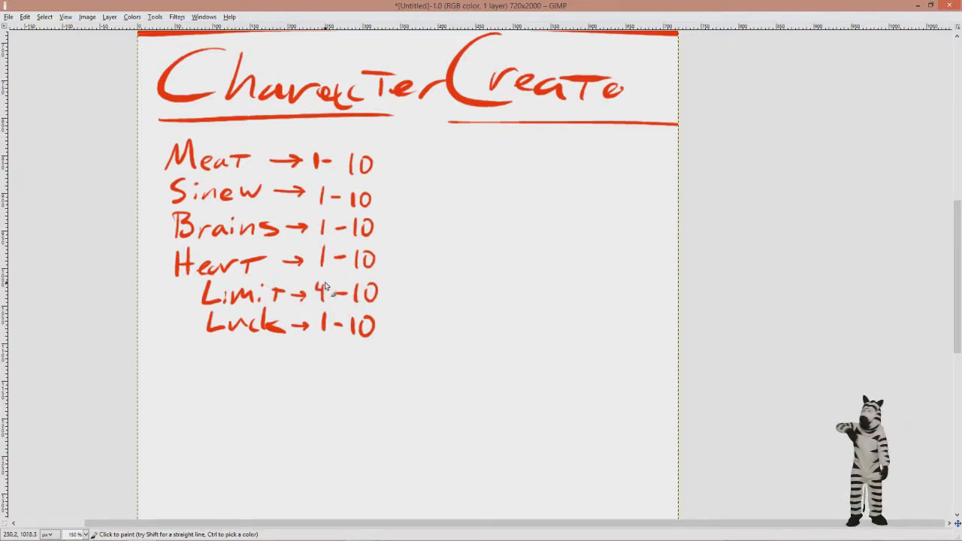
mouse_move(437, 330)
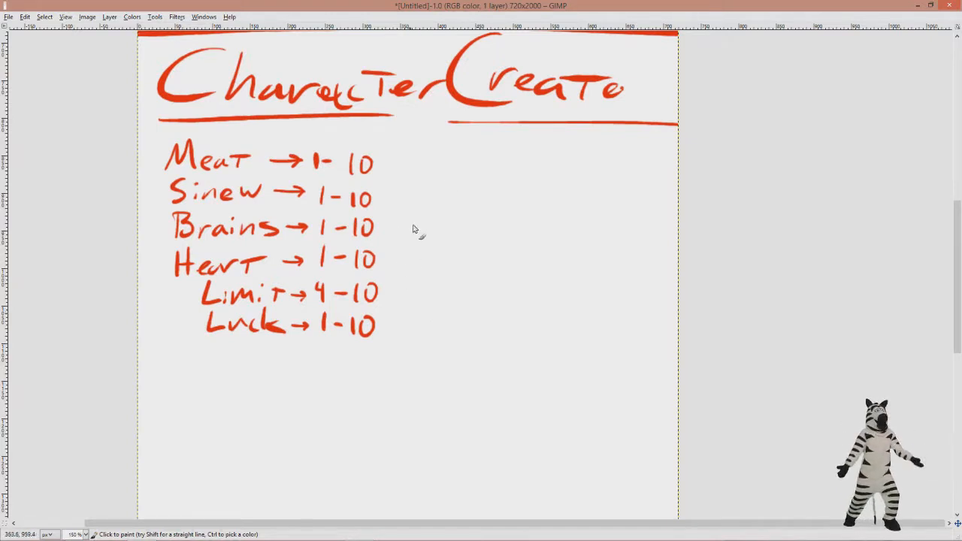
Bracket Meat–Heart and Limit–Luck with arrows to their 'Start @ 1' and 'Starts @ 4' notes.
left_click_drag(399, 151, 406, 267)
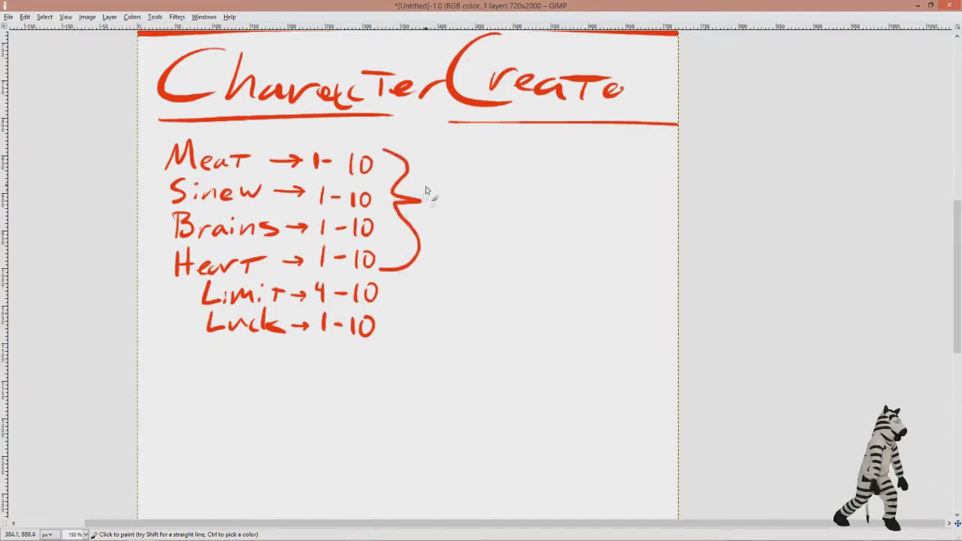
left_click_drag(391, 316, 398, 338)
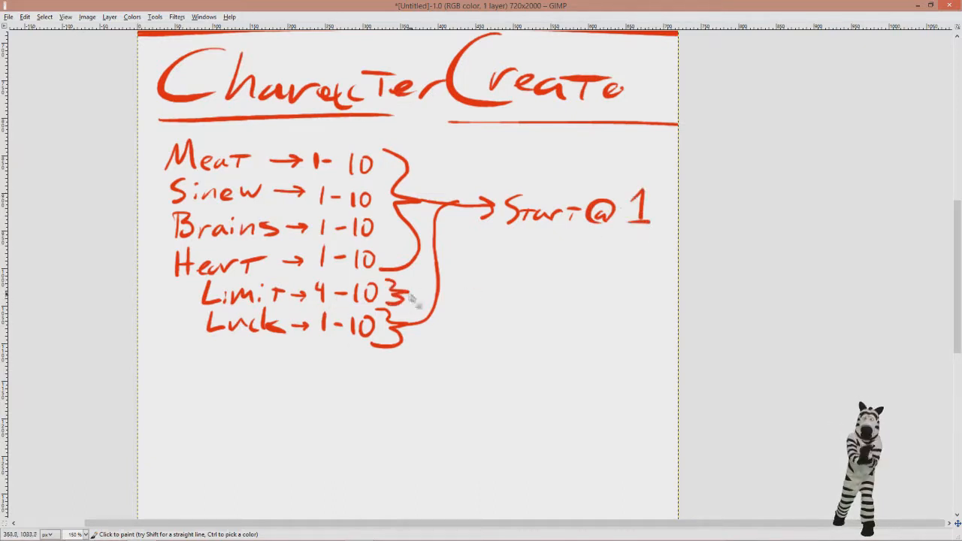
left_click_drag(409, 293, 624, 294)
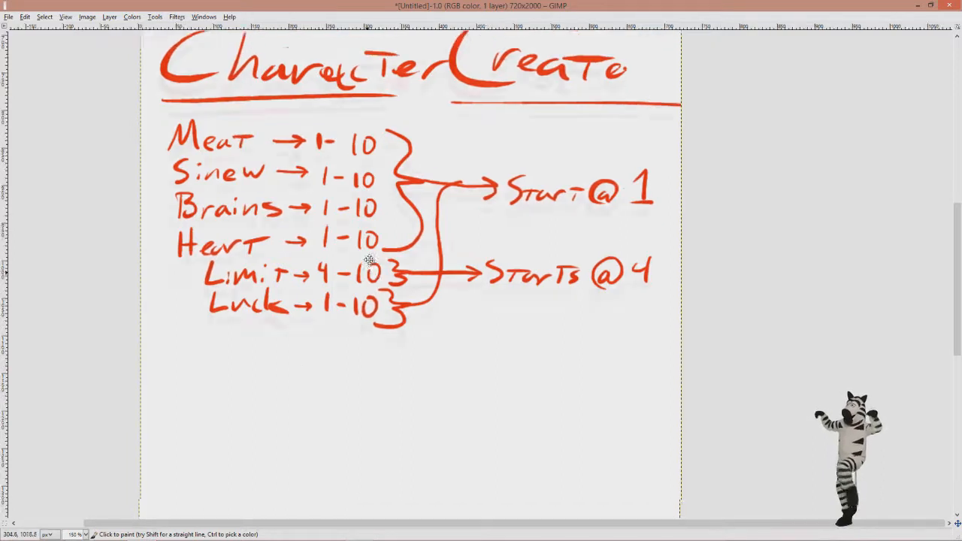
scroll("down", 3)
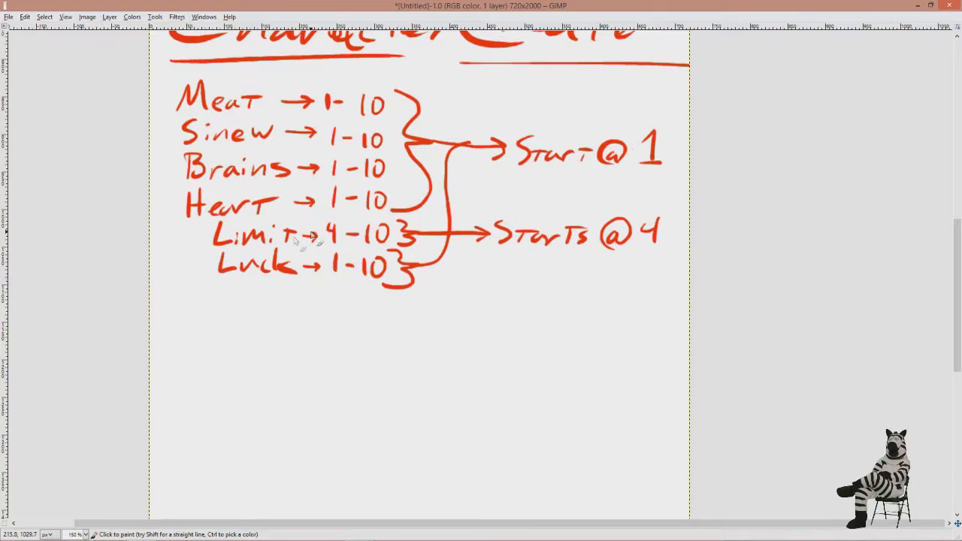
mouse_move(364, 345)
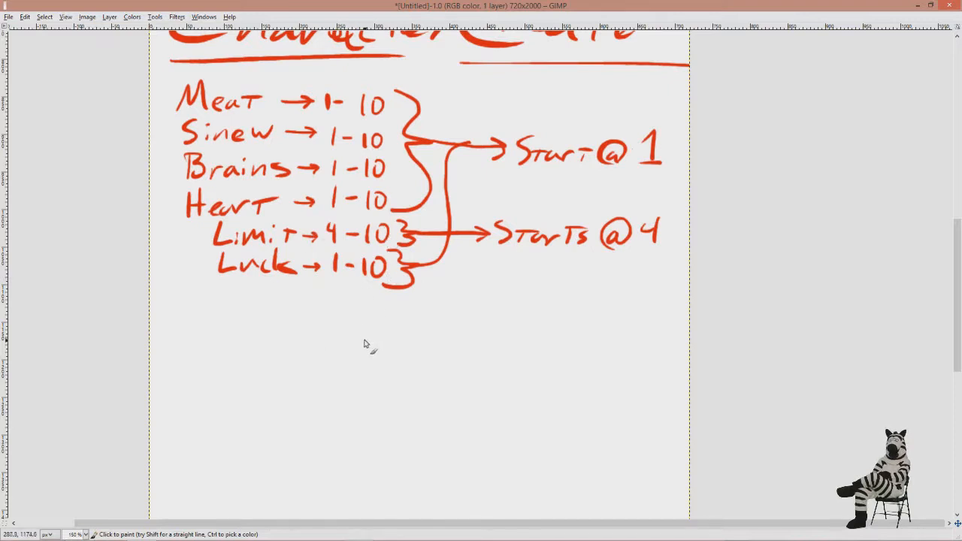
mouse_move(340, 316)
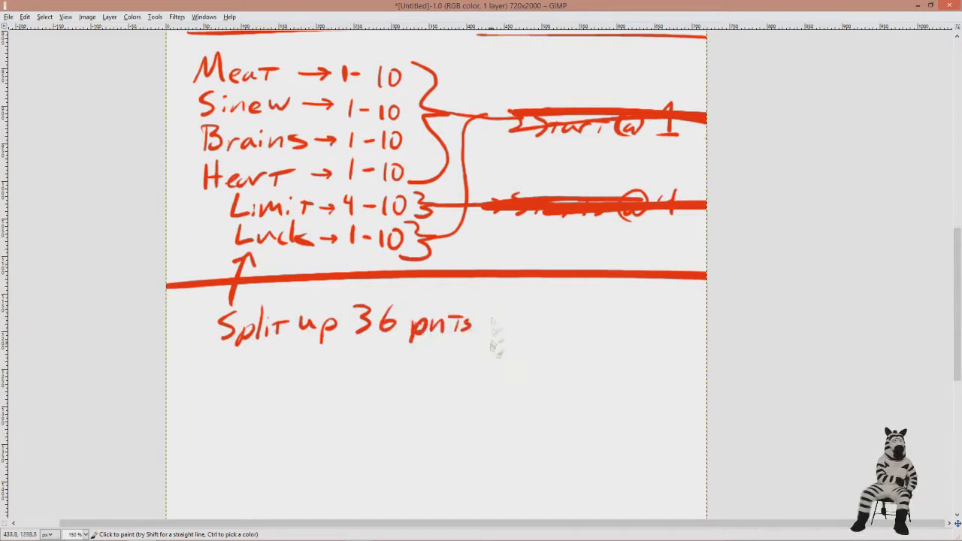
Write the 'Split up 36 pnts' rule and close it off with a divider line.
left_click_drag(233, 373, 391, 376)
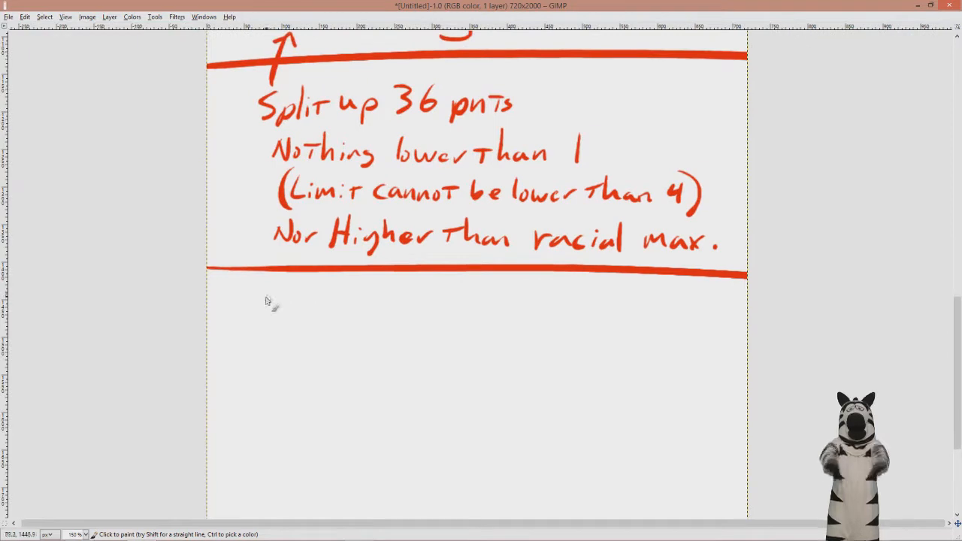
left_click_drag(263, 301, 346, 308)
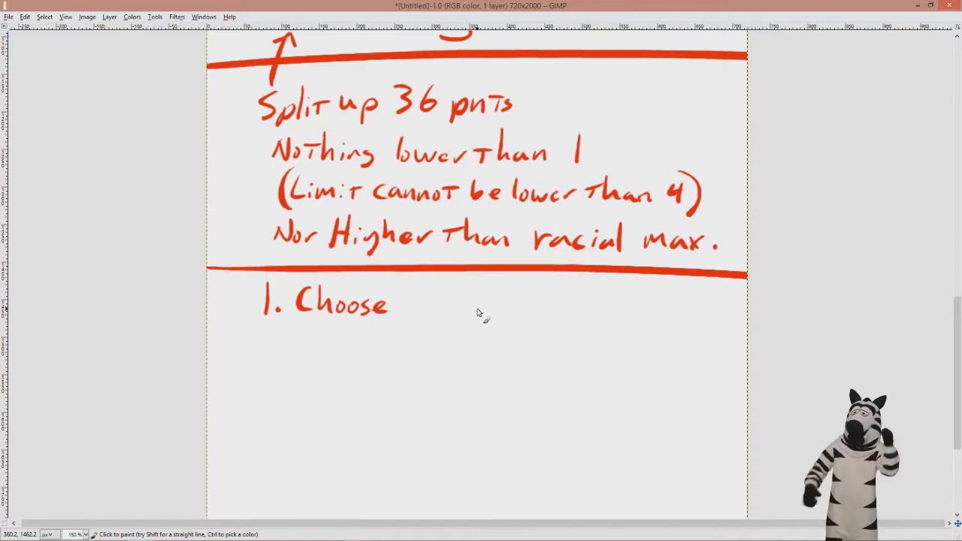
Write creation steps 1. Choose, 2. Split 35, and 3. Choose 3 Traits.
left_click_drag(263, 334, 283, 369)
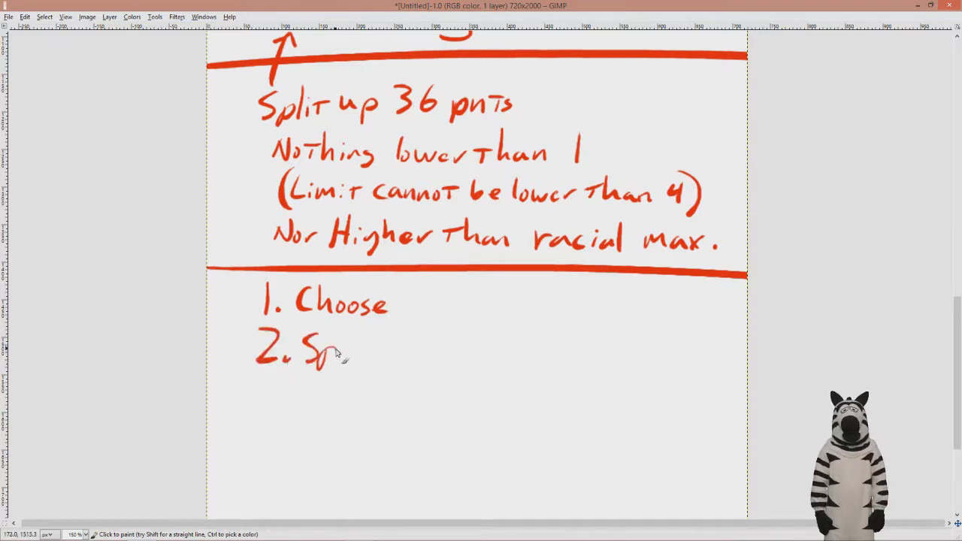
left_click_drag(316, 353, 399, 348)
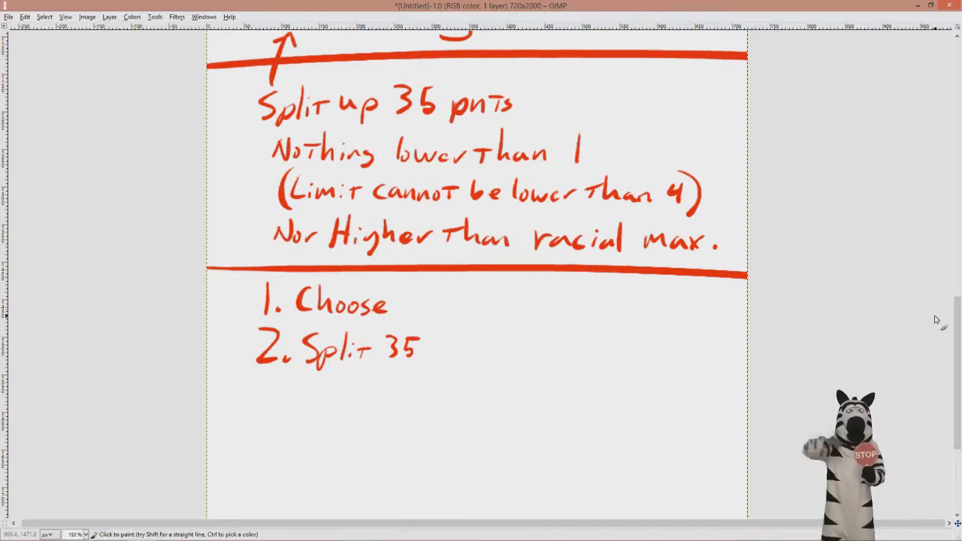
scroll("down", 3)
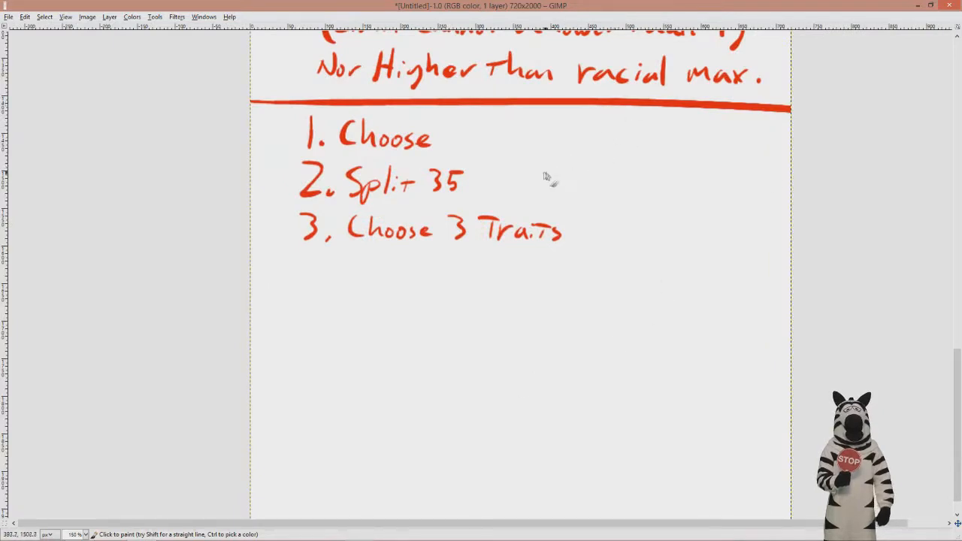
left_click_drag(594, 181, 496, 184)
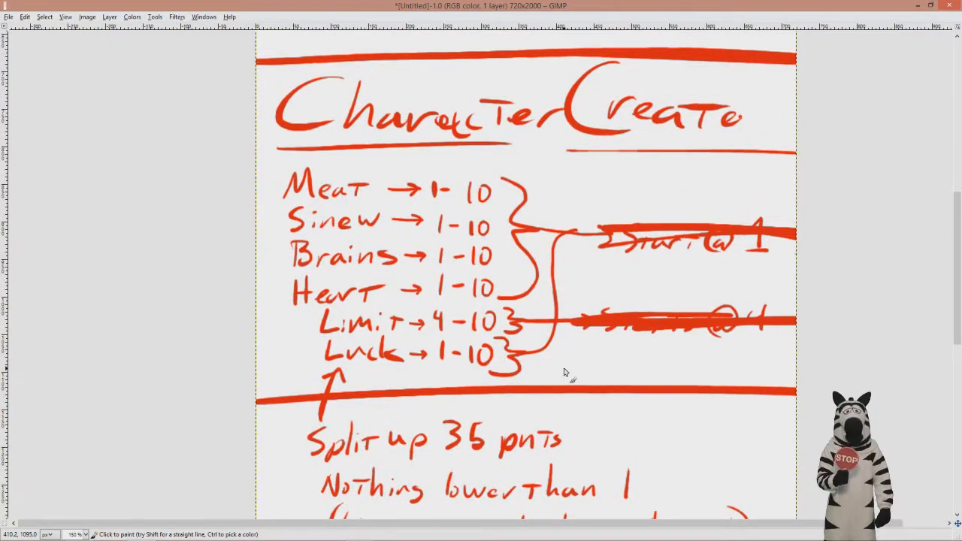
mouse_move(515, 421)
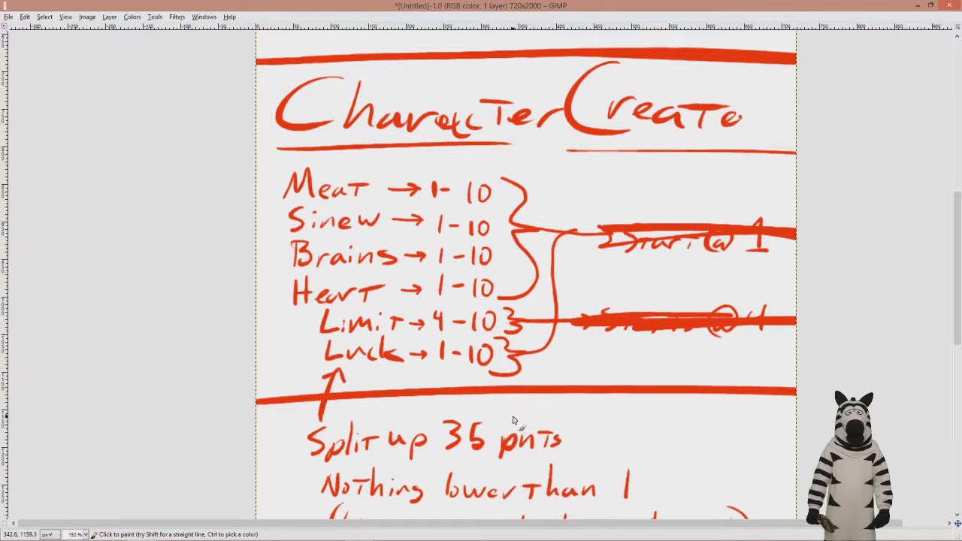
mouse_move(519, 412)
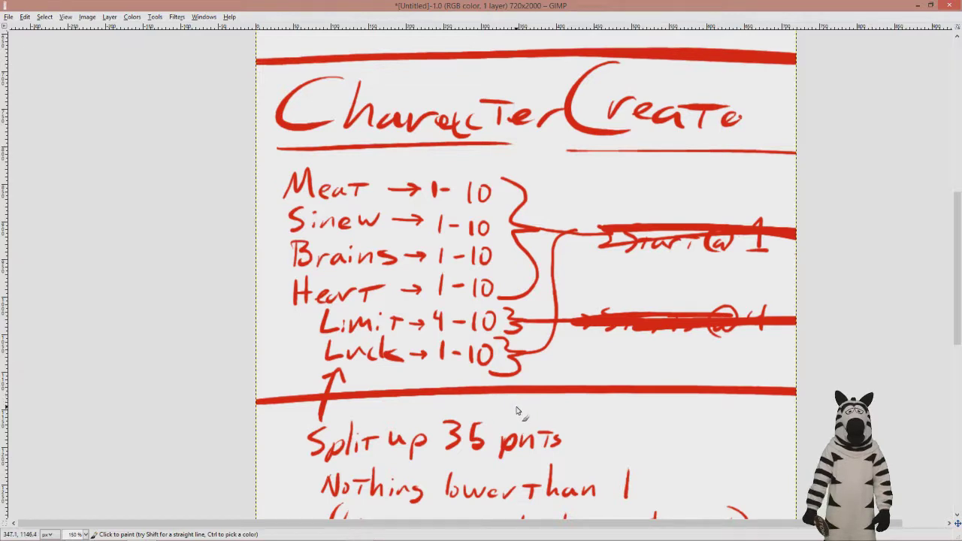
scroll("down", 3)
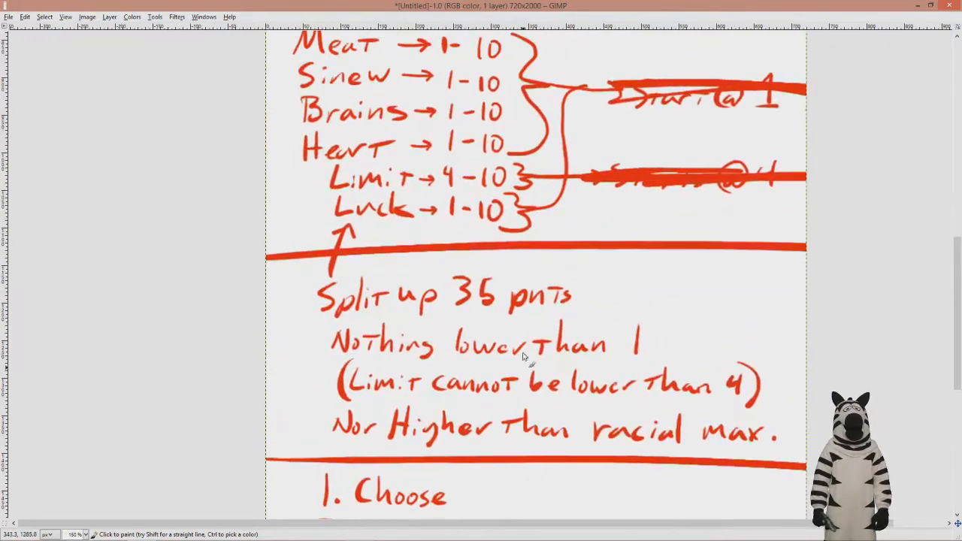
scroll("up", 3)
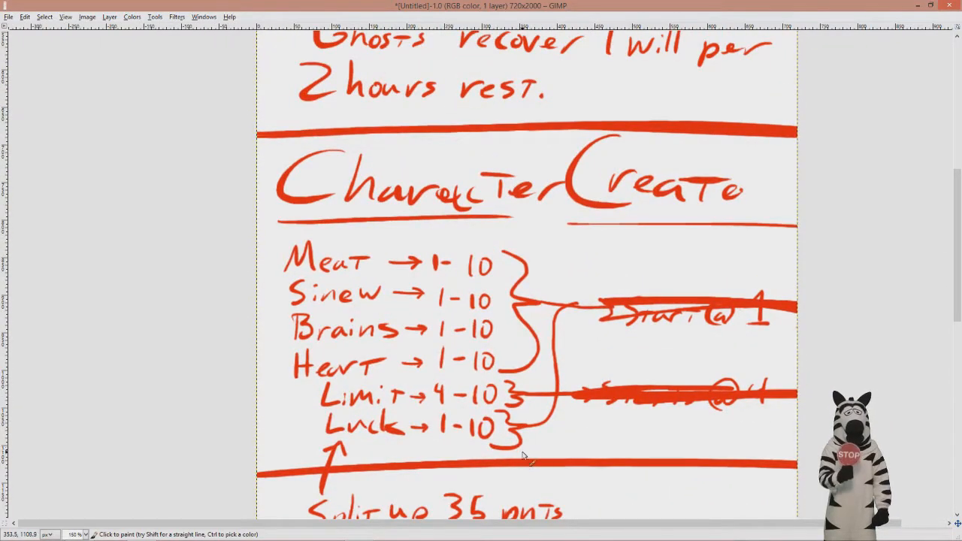
scroll("down", 3)
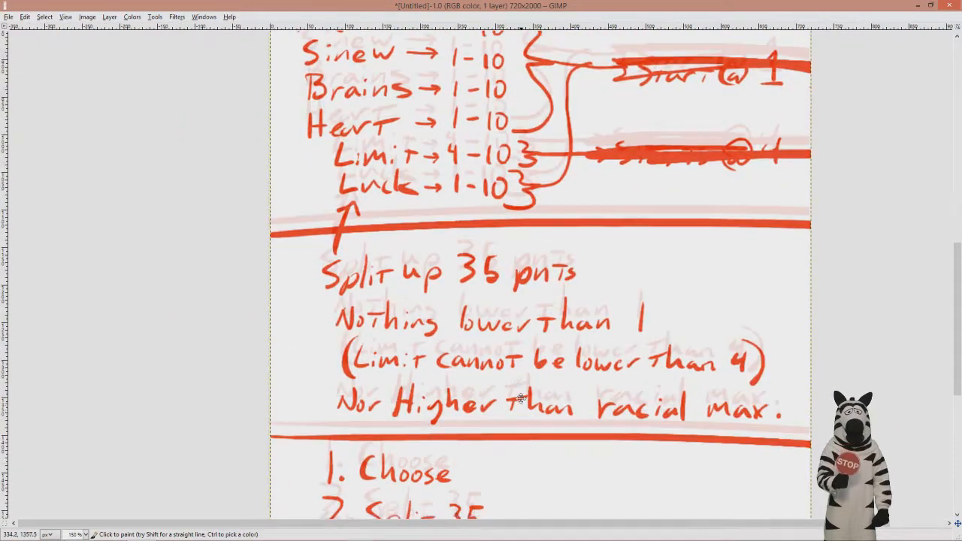
scroll("down", 3)
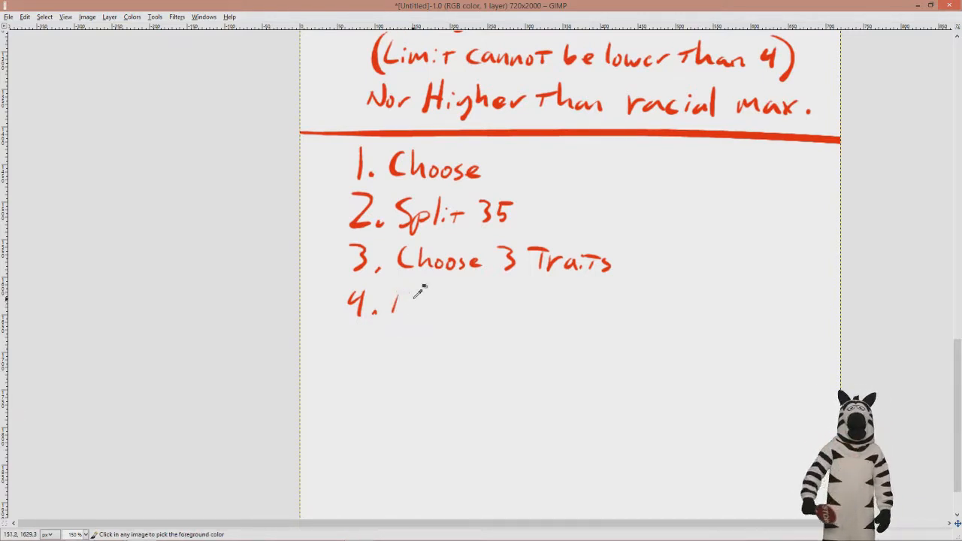
Write '4. Character Details' with Name, Age and further details listed beneath.
left_click_drag(391, 303, 418, 312)
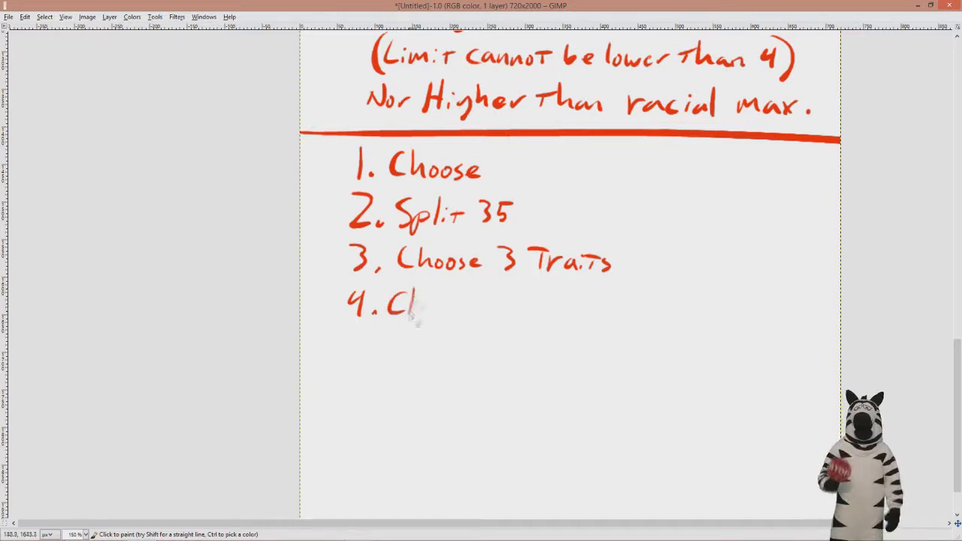
left_click_drag(421, 303, 649, 308)
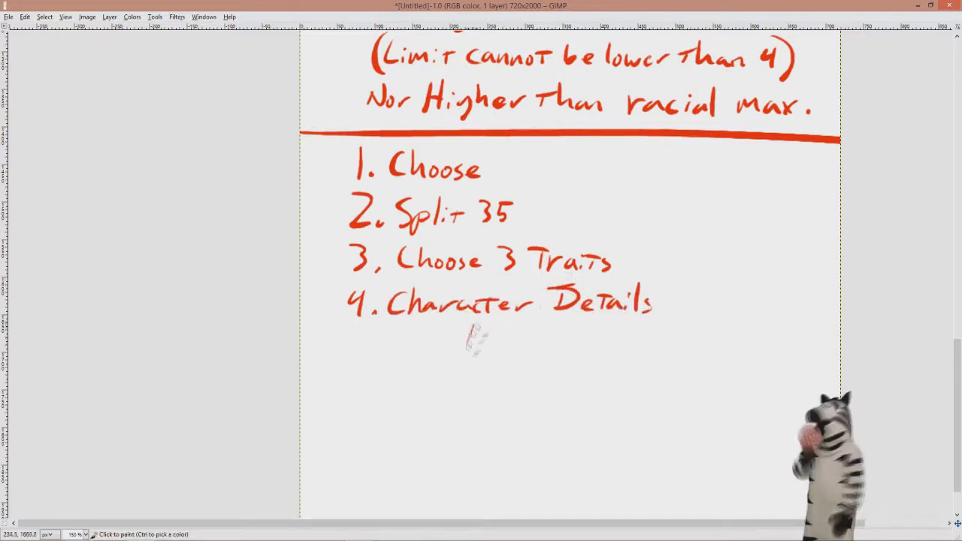
left_click_drag(466, 339, 609, 342)
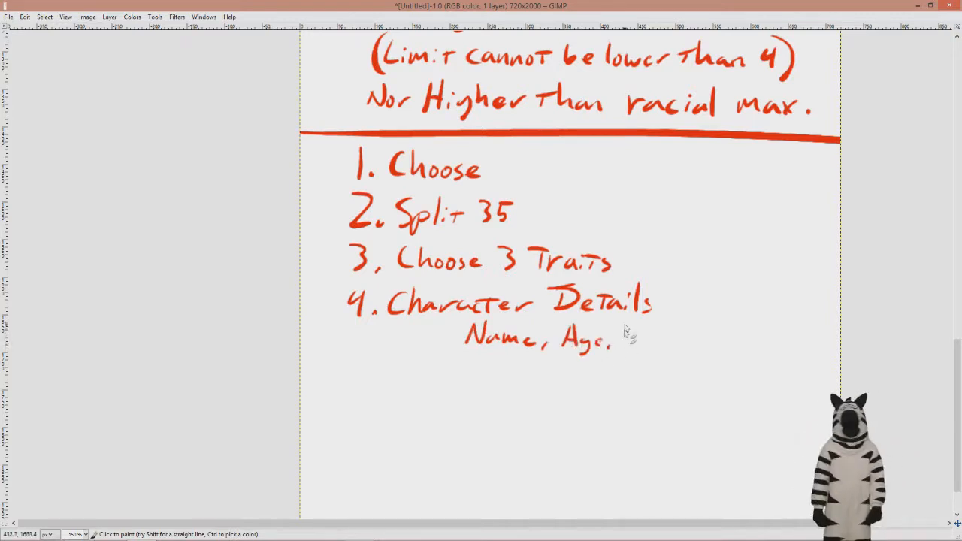
left_click_drag(620, 338, 755, 338)
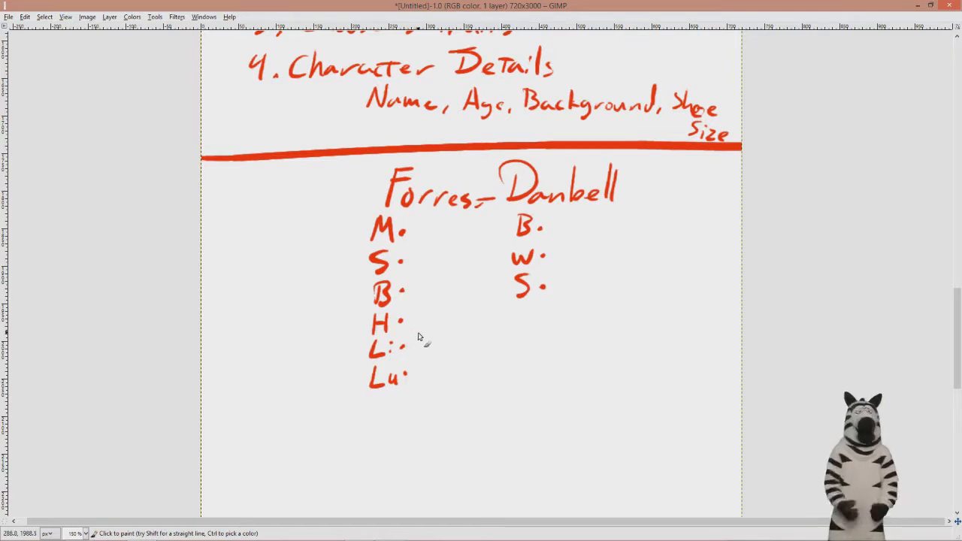
mouse_move(469, 214)
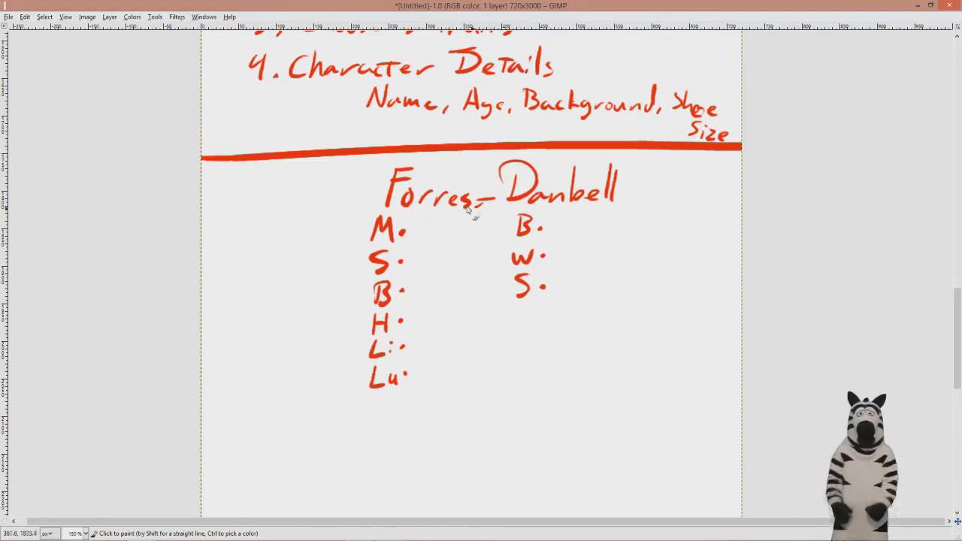
mouse_move(611, 183)
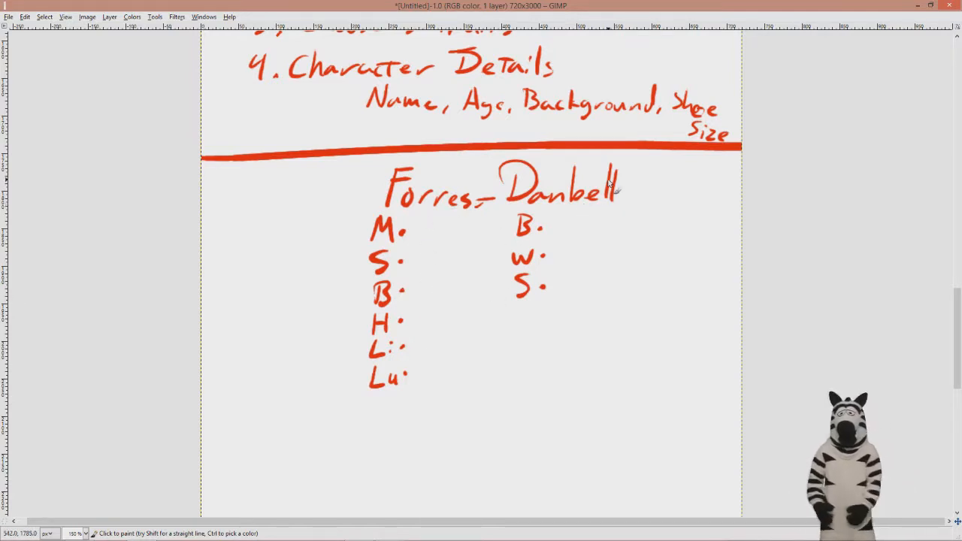
mouse_move(658, 167)
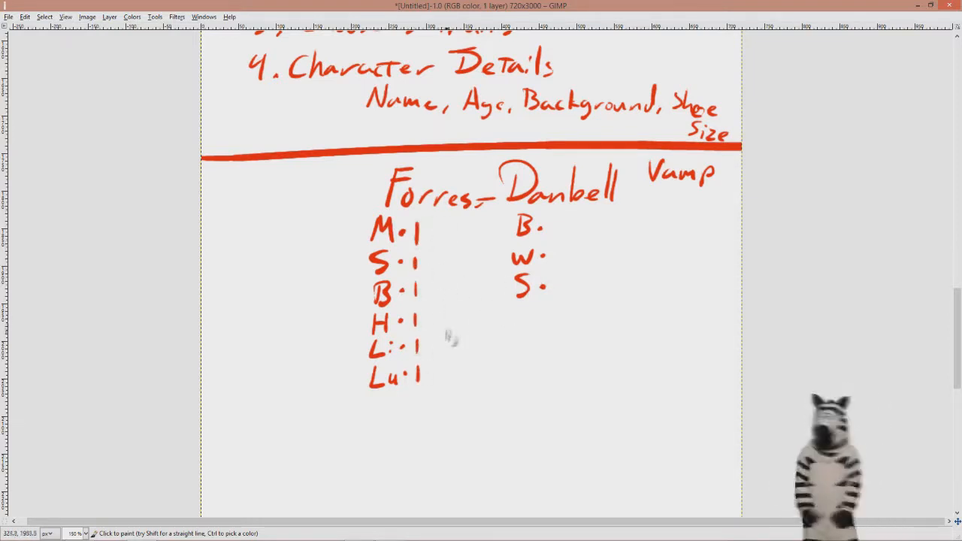
Add tally marks counting points beside each stat initial on the Vamp sheet.
left_click_drag(407, 346, 439, 346)
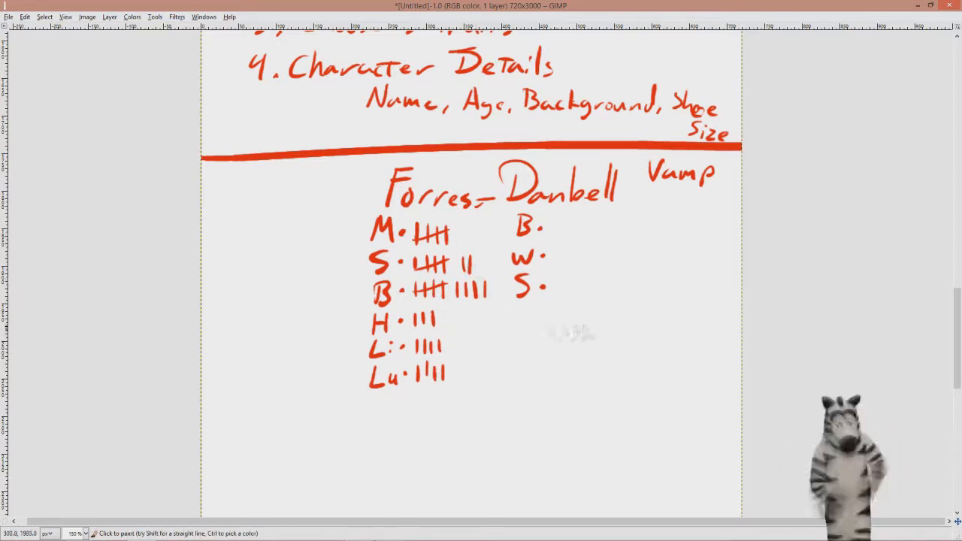
left_click_drag(451, 289, 485, 293)
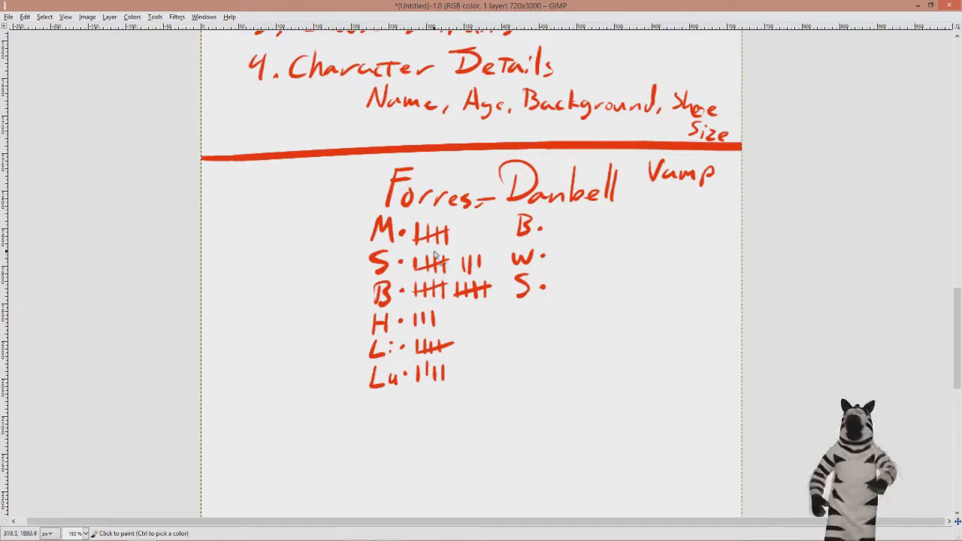
mouse_move(503, 262)
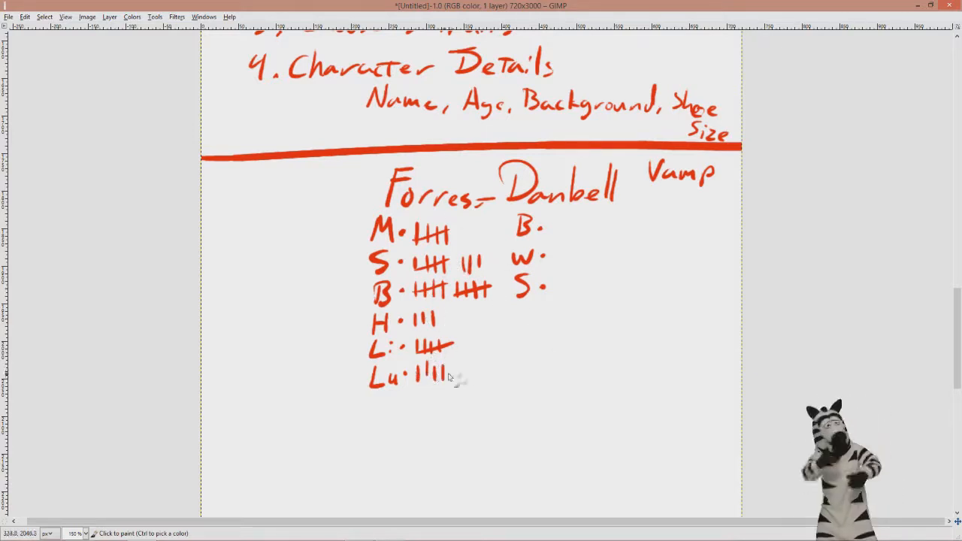
mouse_move(588, 257)
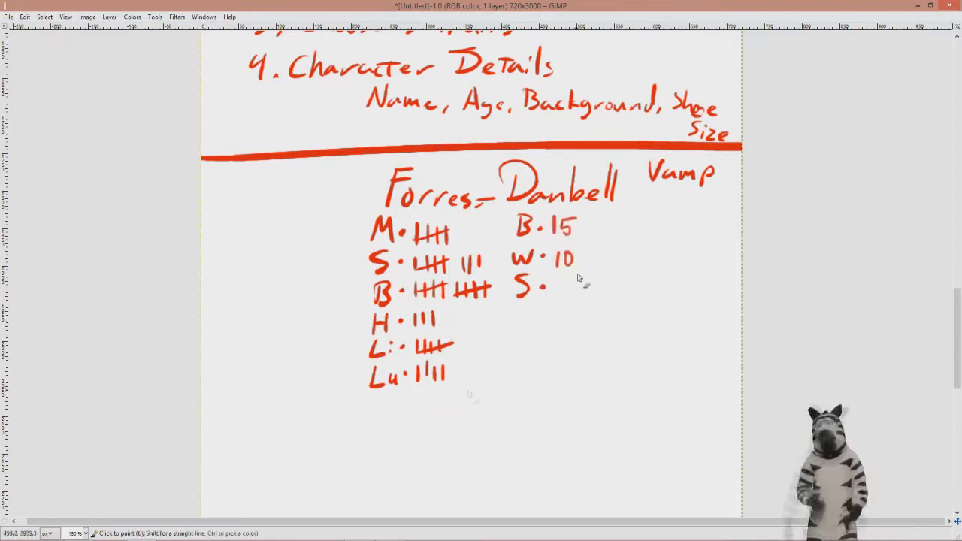
mouse_move(671, 221)
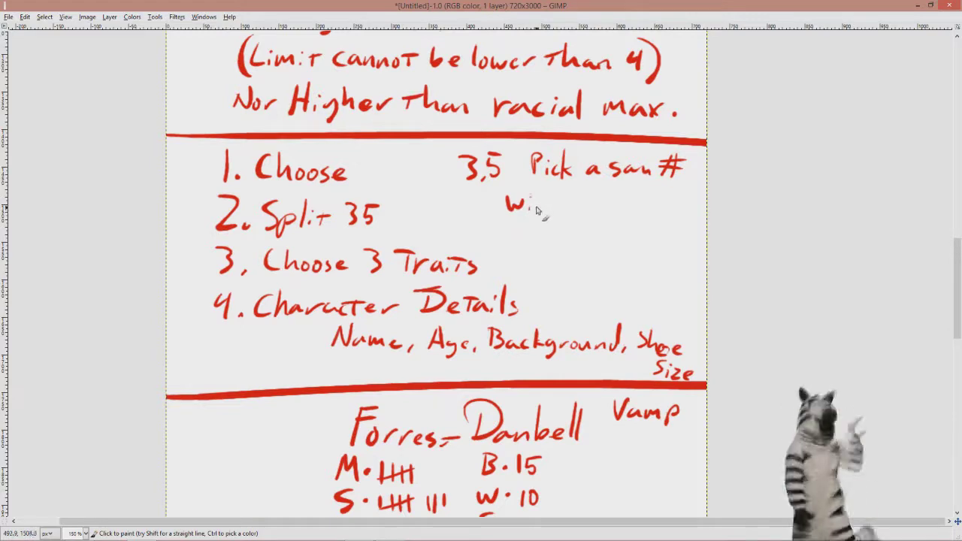
Finish writing 'within race' under 'Pick a sum #' beside step one in red.
left_click_drag(511, 202, 646, 202)
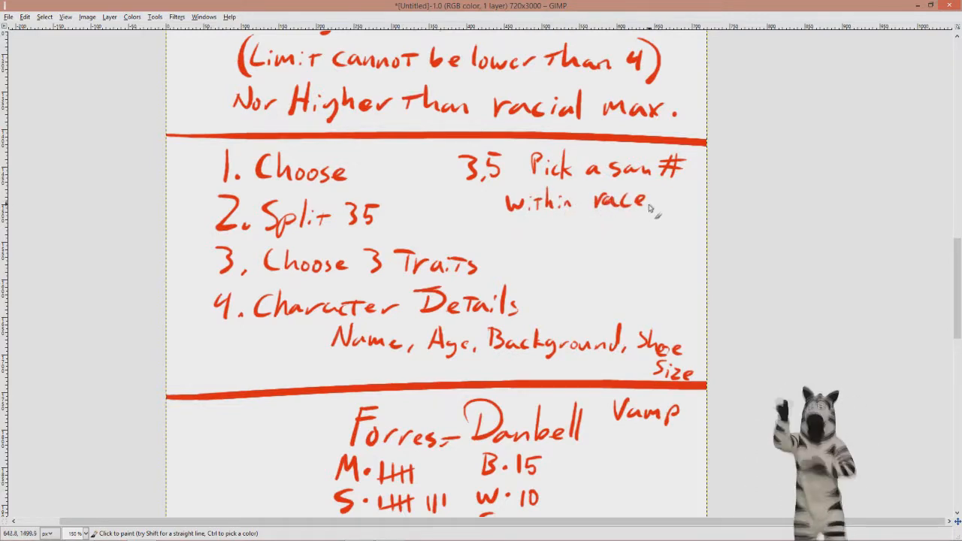
scroll("down", 3)
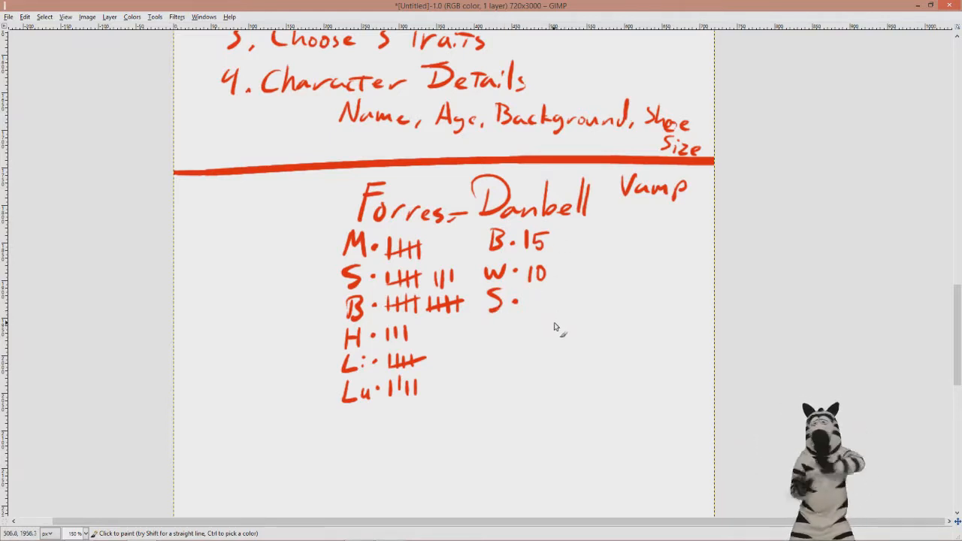
mouse_move(552, 333)
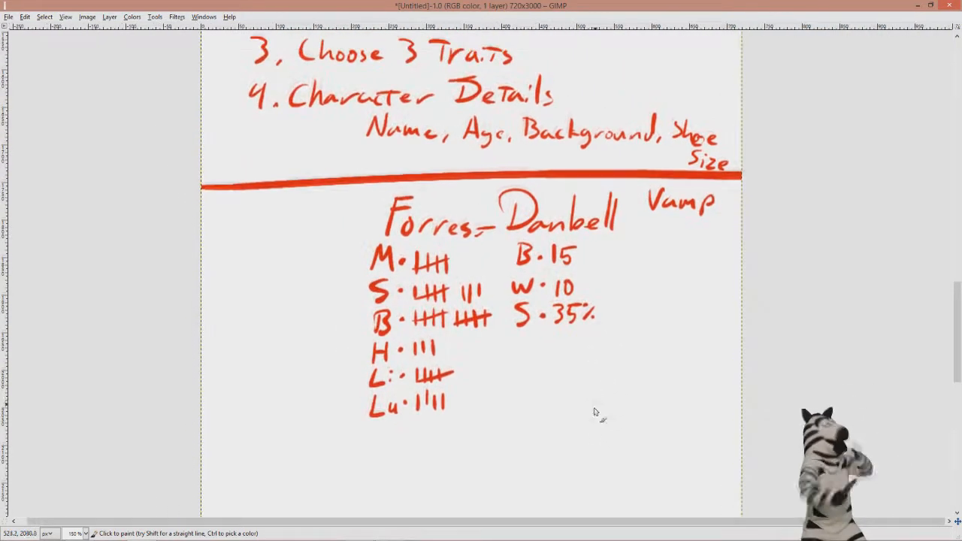
mouse_move(307, 283)
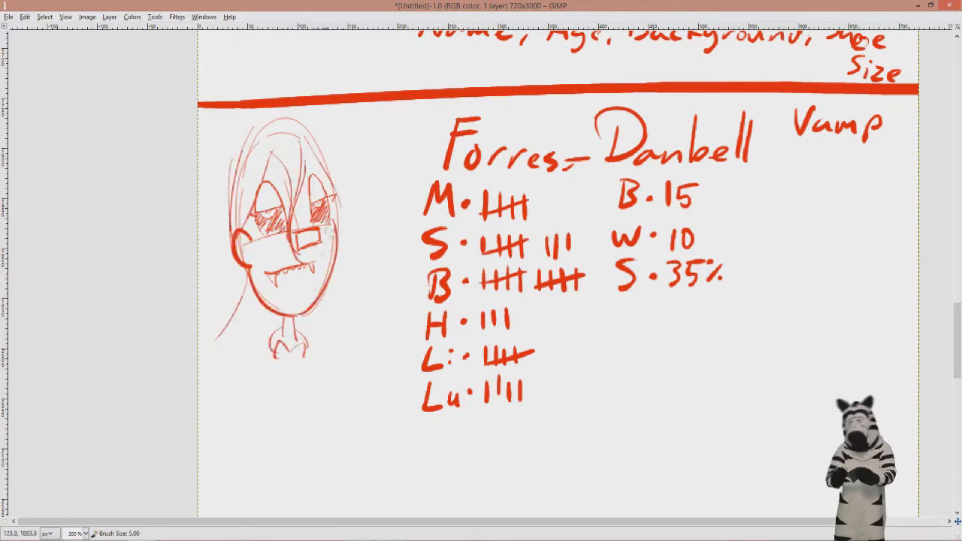
Sketch the fanged vampire portrait left of Forrest Danbell's stats.
left_click_drag(268, 214, 308, 218)
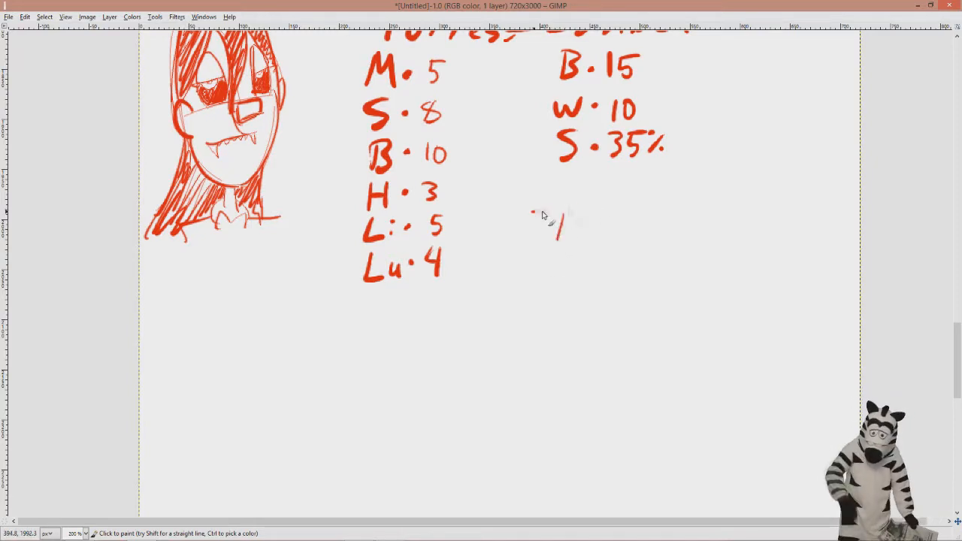
Write the underlined 'Traits' heading and the Cultist trait with its Rhymah magic description.
left_click_drag(541, 225, 639, 226)
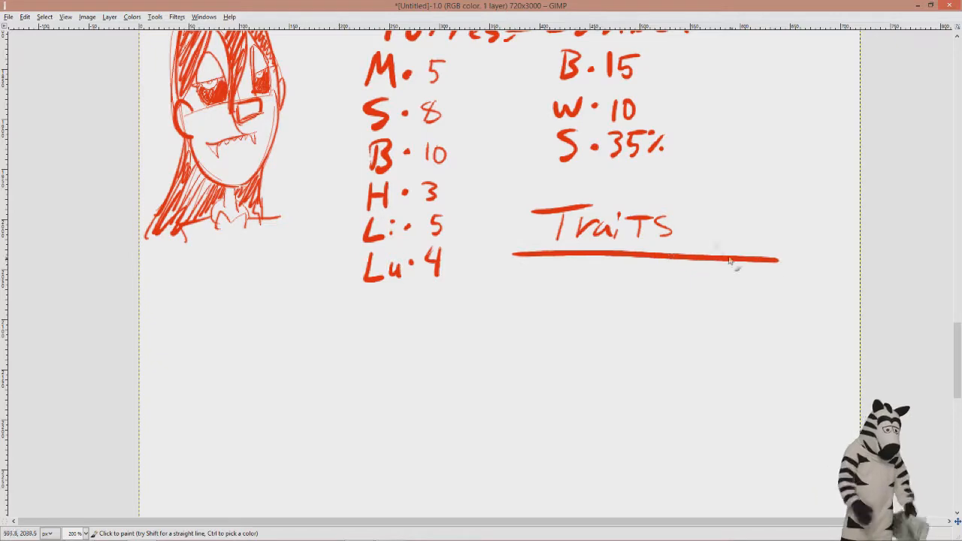
left_click_drag(557, 285, 625, 338)
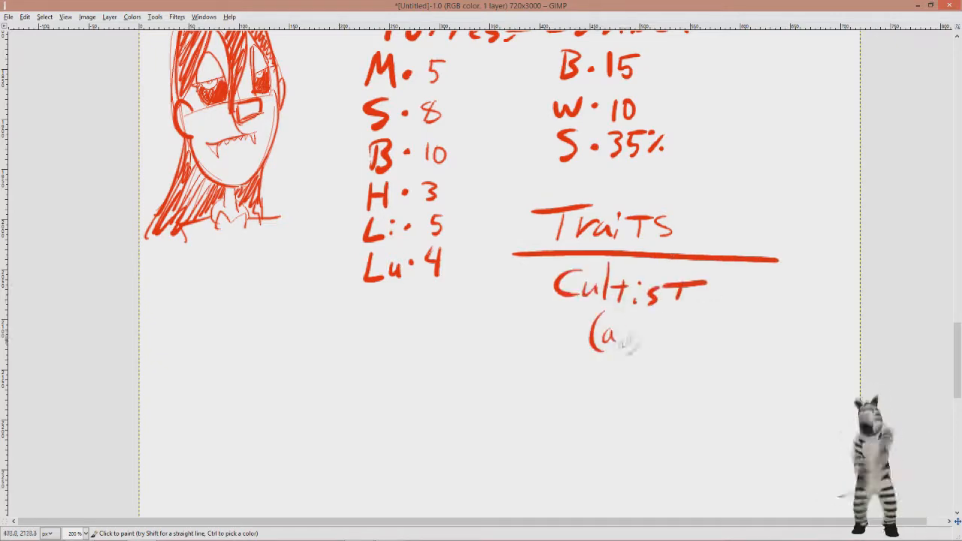
left_click_drag(617, 334, 655, 376)
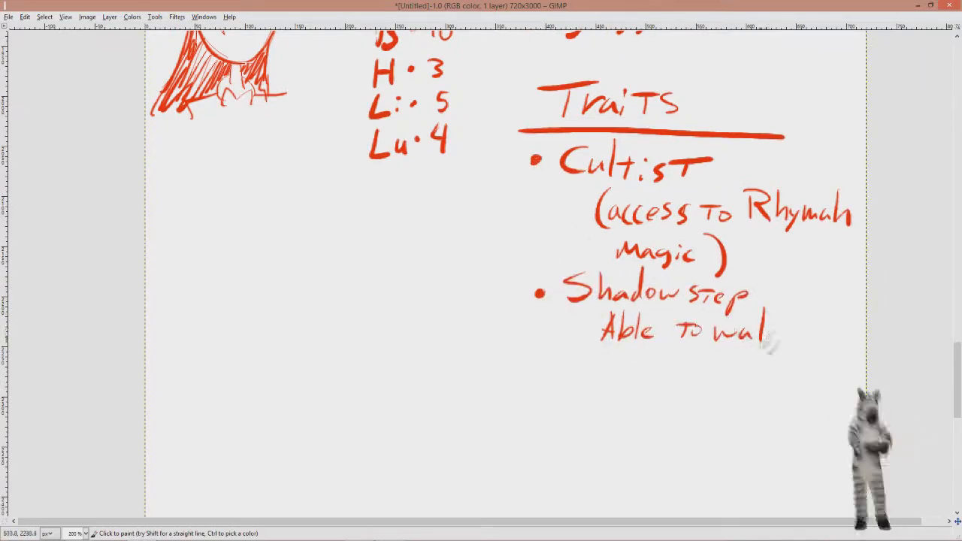
Add the Shadow step trait description and Kitchen Knife Sp. with +2 blood damage.
left_click_drag(774, 338, 654, 368)
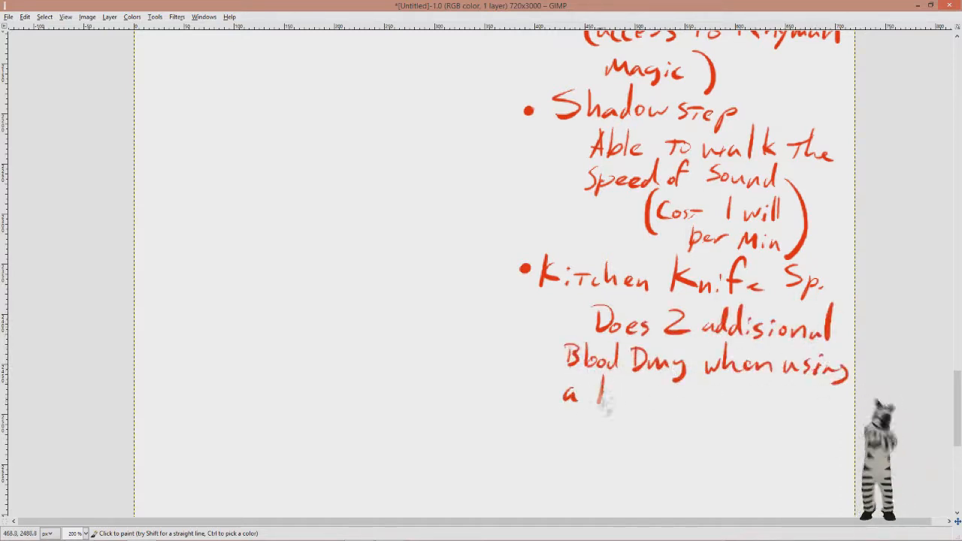
left_click_drag(594, 399, 804, 398)
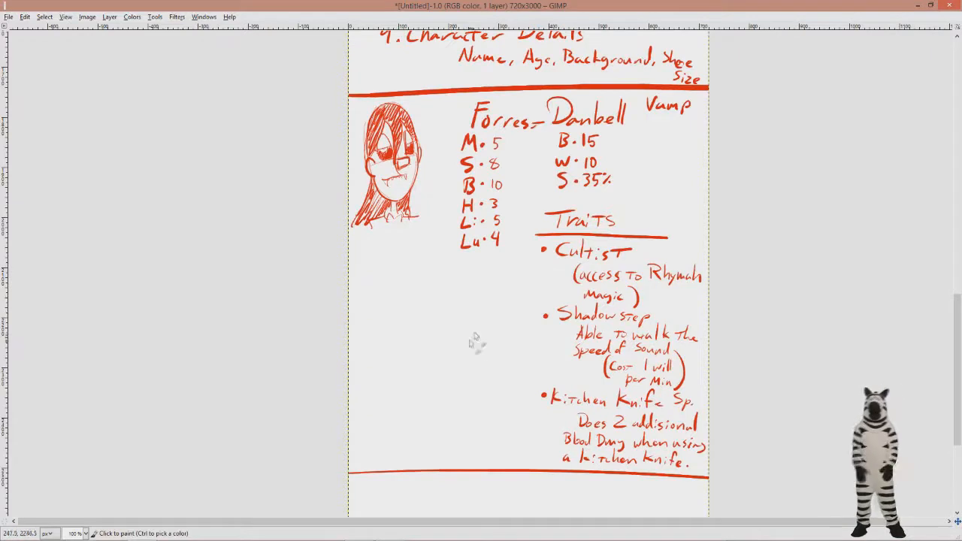
mouse_move(520, 276)
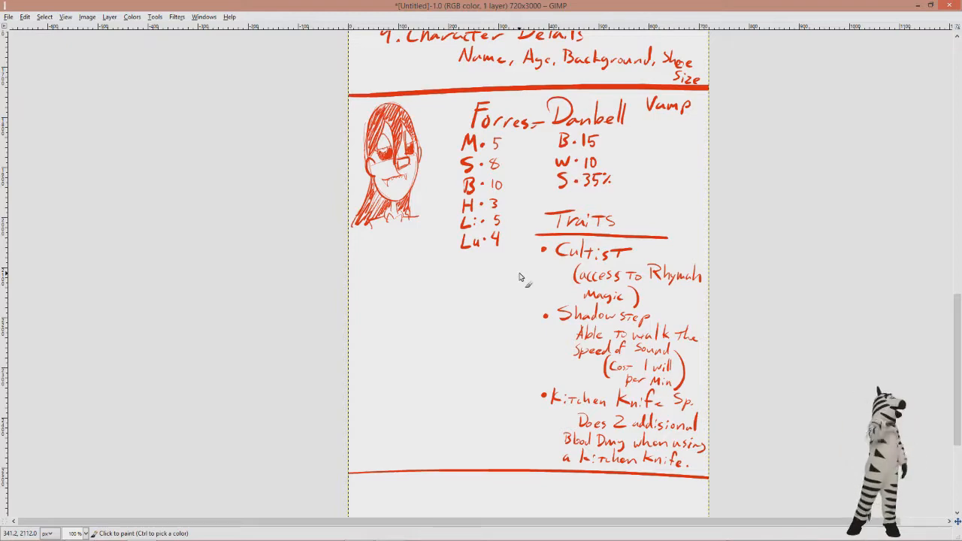
scroll("down", 3)
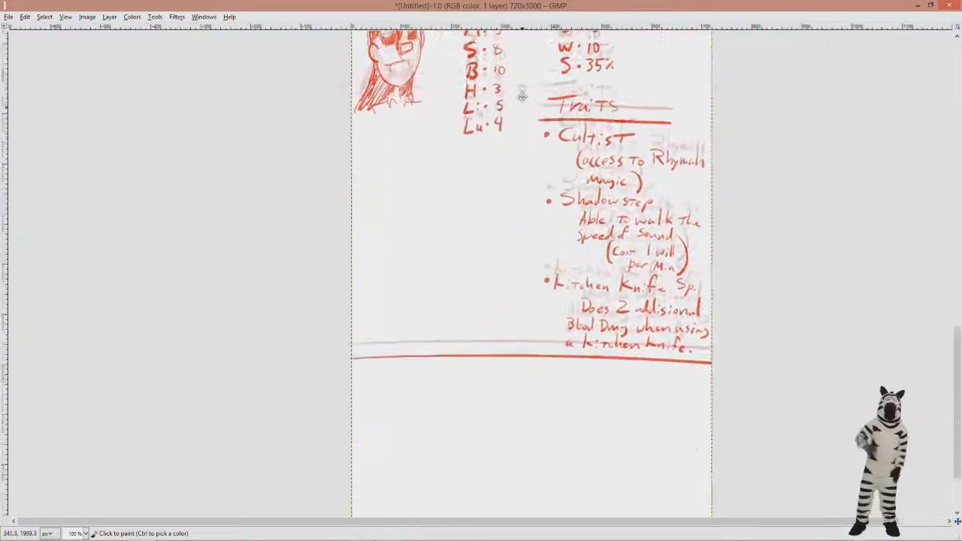
scroll("down", 3)
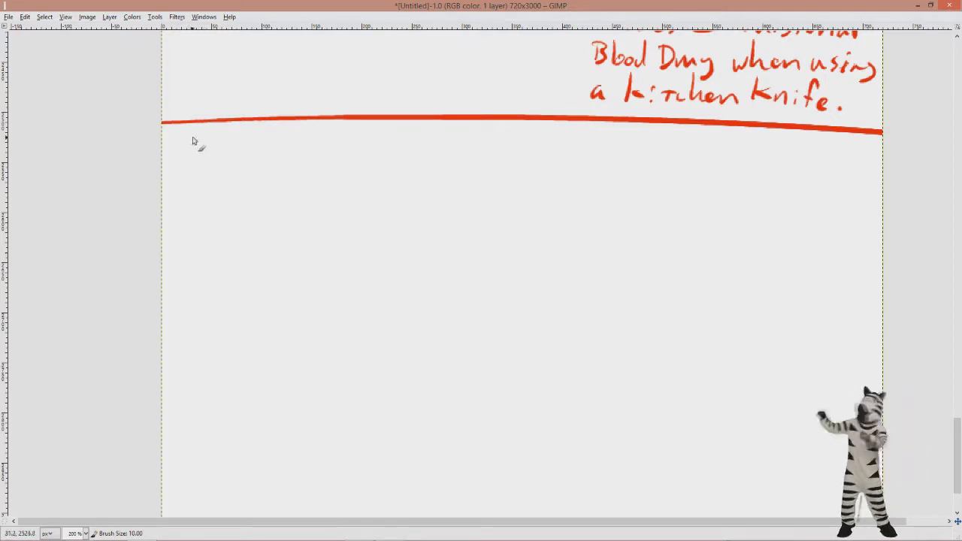
Write the Traits heading with rules: no repeat traits and no effect on base stats.
left_click_drag(184, 148, 331, 157)
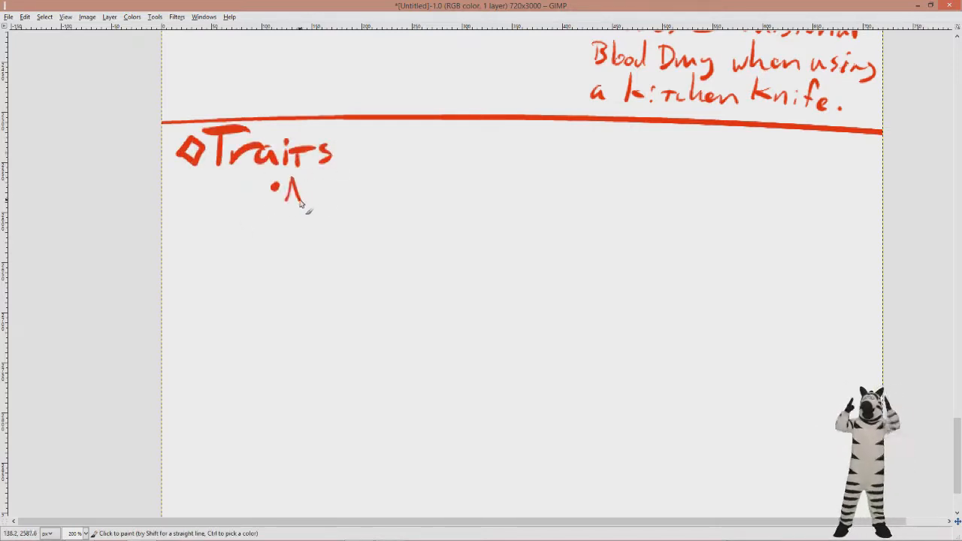
left_click_drag(283, 192, 368, 195)
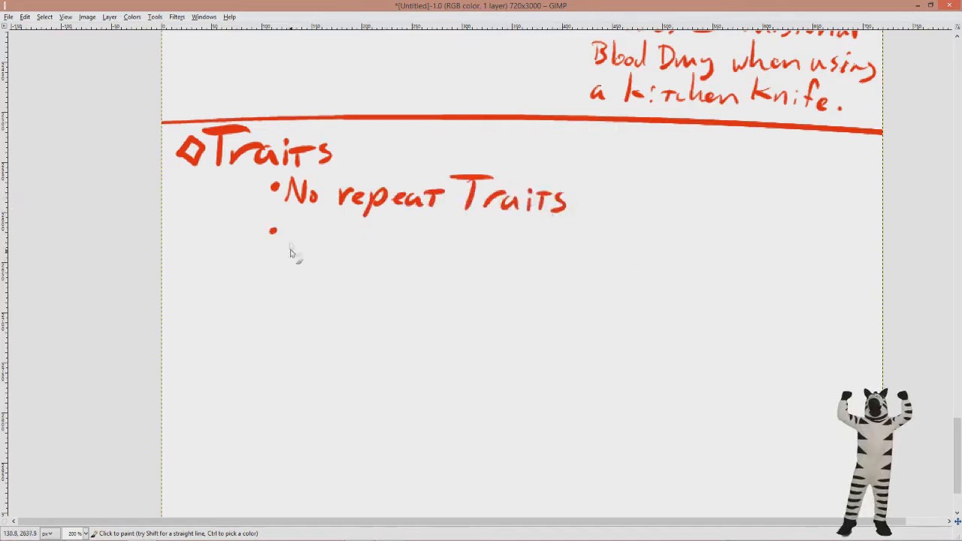
left_click_drag(286, 229, 399, 233)
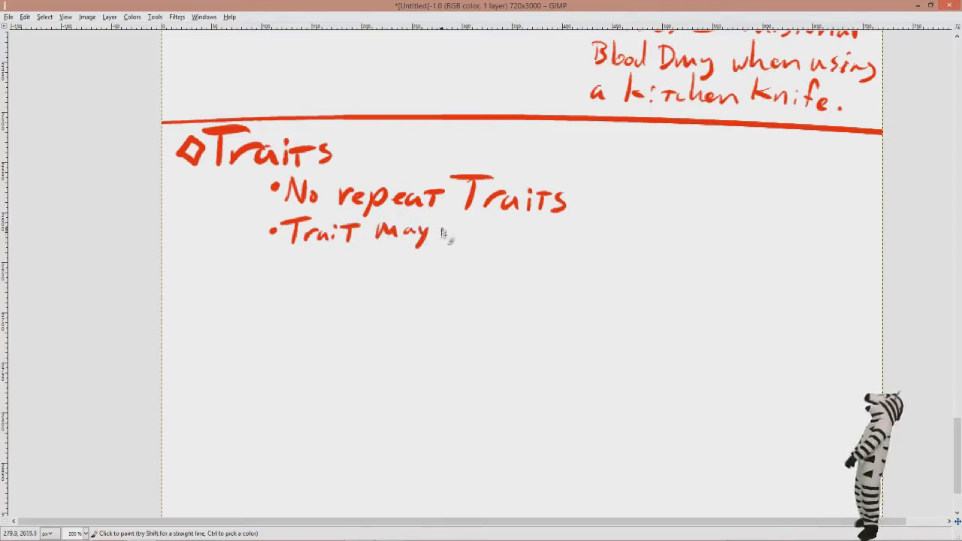
left_click_drag(443, 229, 616, 238)
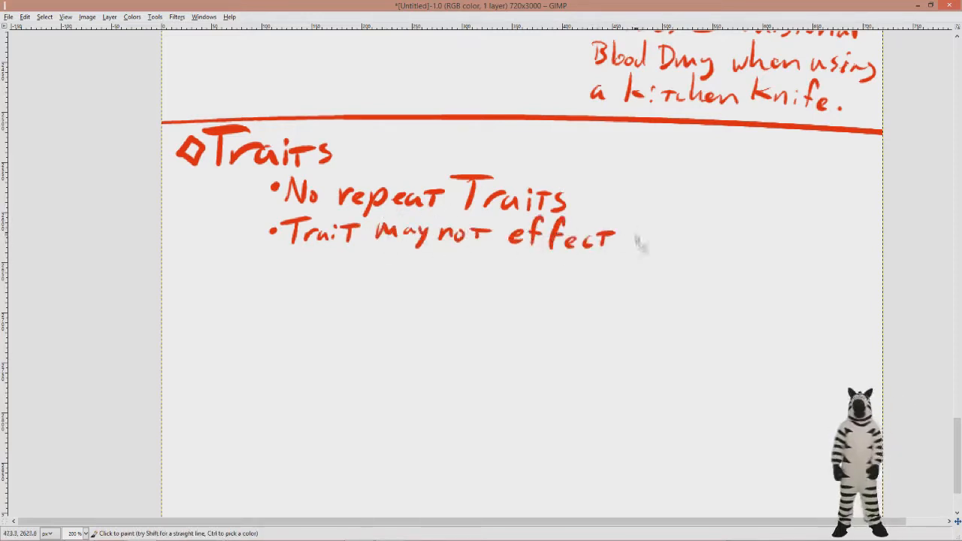
left_click_drag(640, 233, 752, 233)
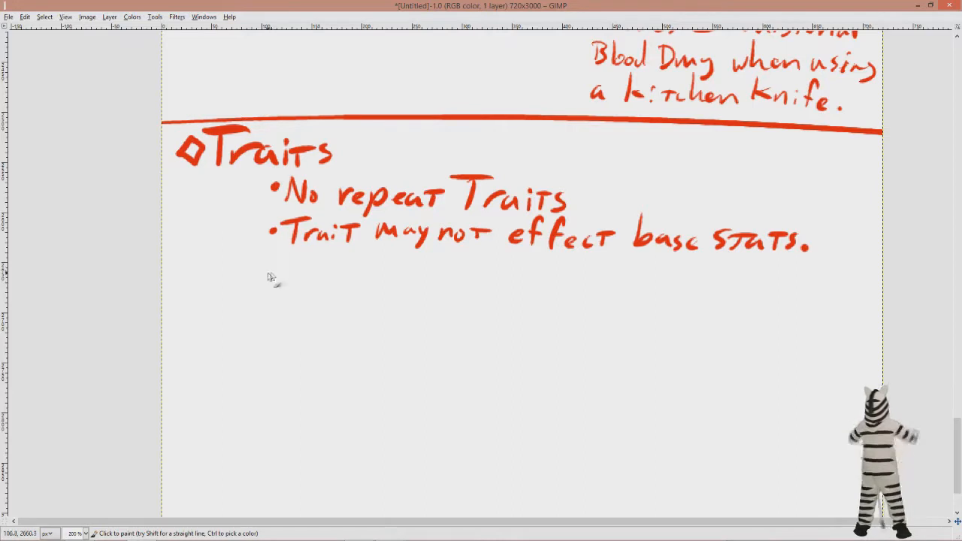
Add a bulleted rule that powerful traits require lesser traits.
left_click(273, 270)
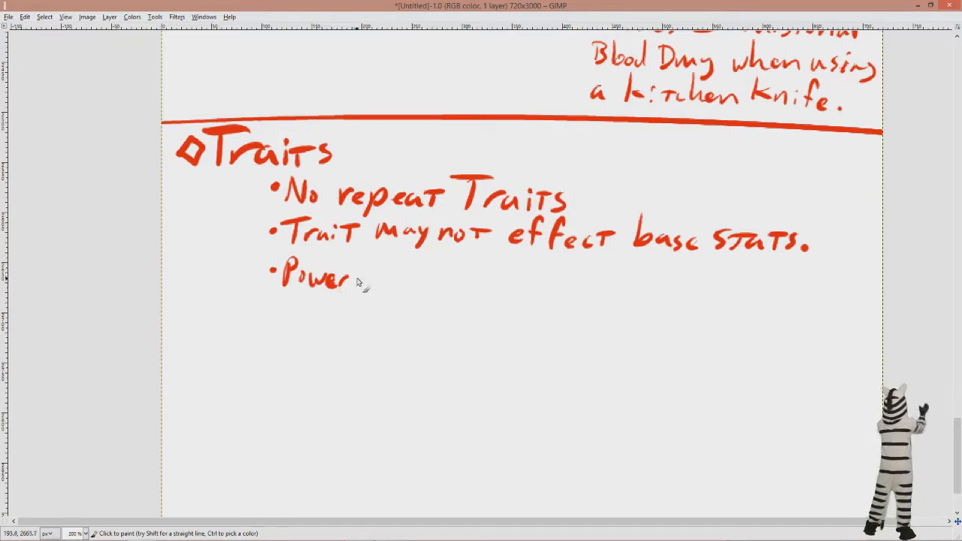
left_click_drag(354, 278, 571, 283)
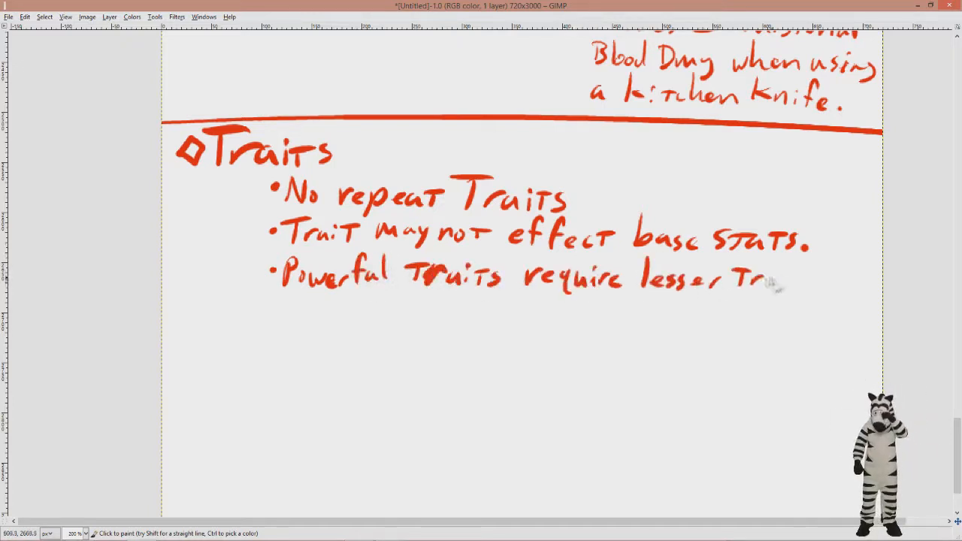
left_click_drag(767, 282, 815, 289)
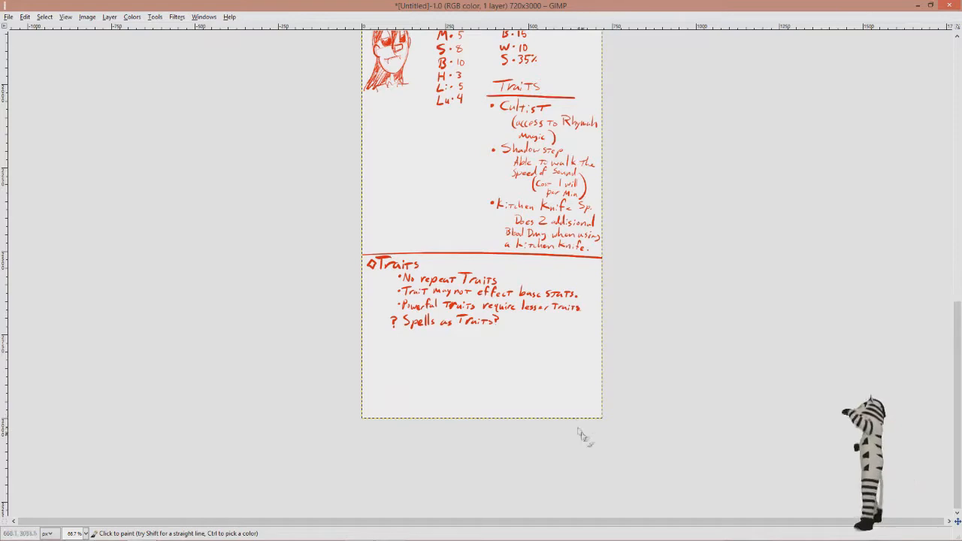
mouse_move(285, 136)
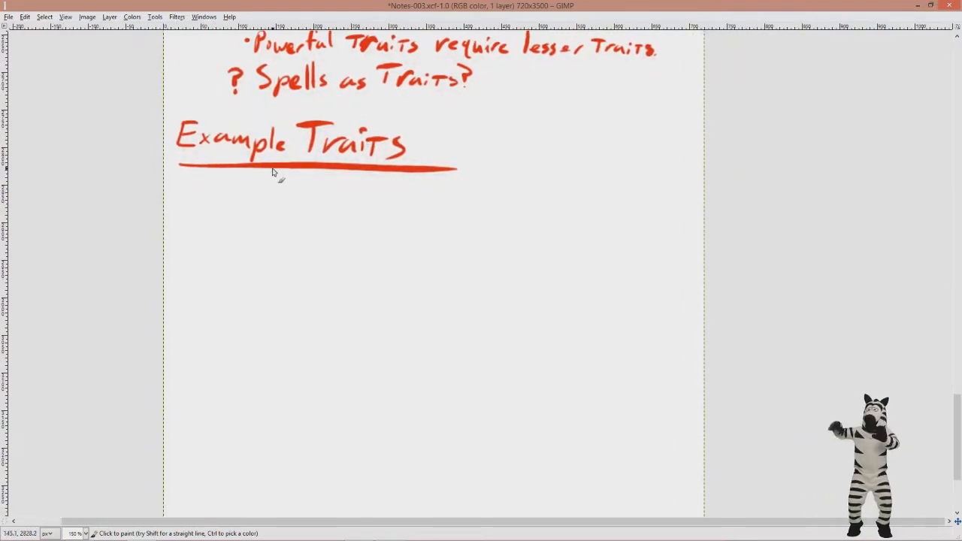
Write the 'Wep. Specialization' trait name under Example Traits in red.
left_click_drag(247, 188, 293, 203)
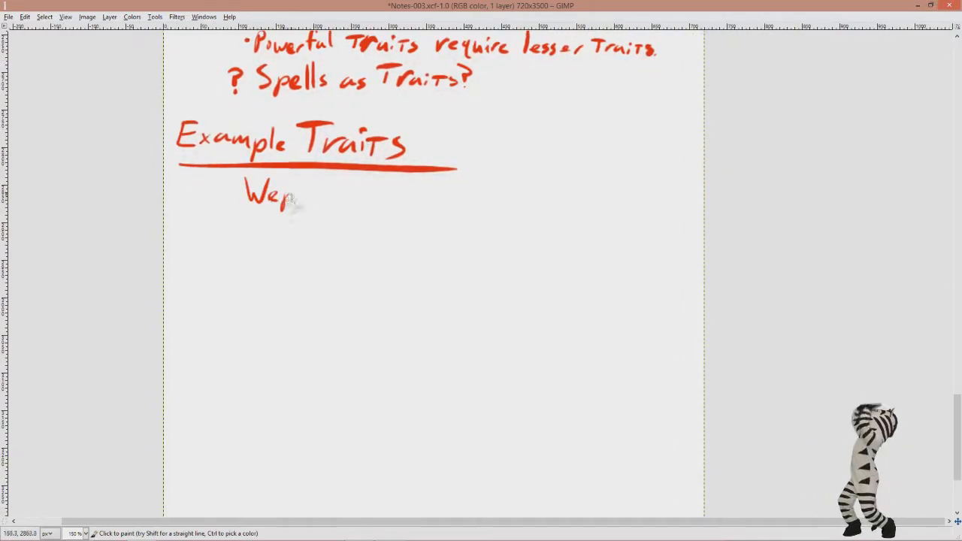
left_click_drag(293, 198, 519, 203)
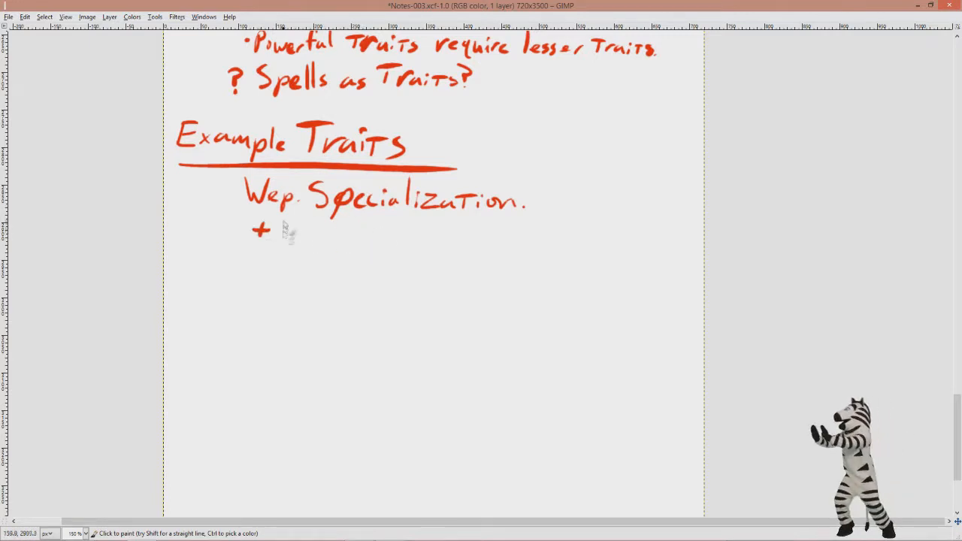
Write its description: does more damage with a specific weapon.
left_click_drag(282, 233, 527, 241)
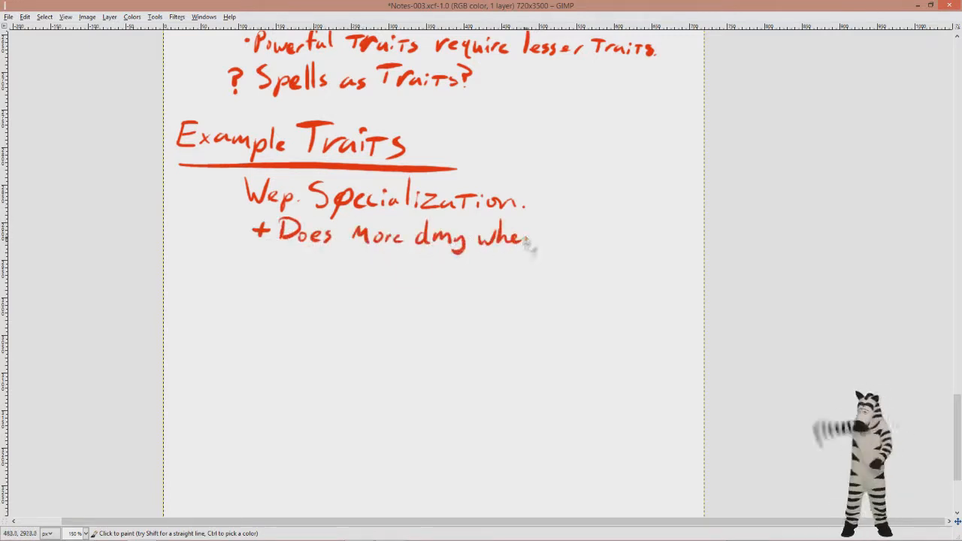
left_click_drag(526, 237, 338, 263)
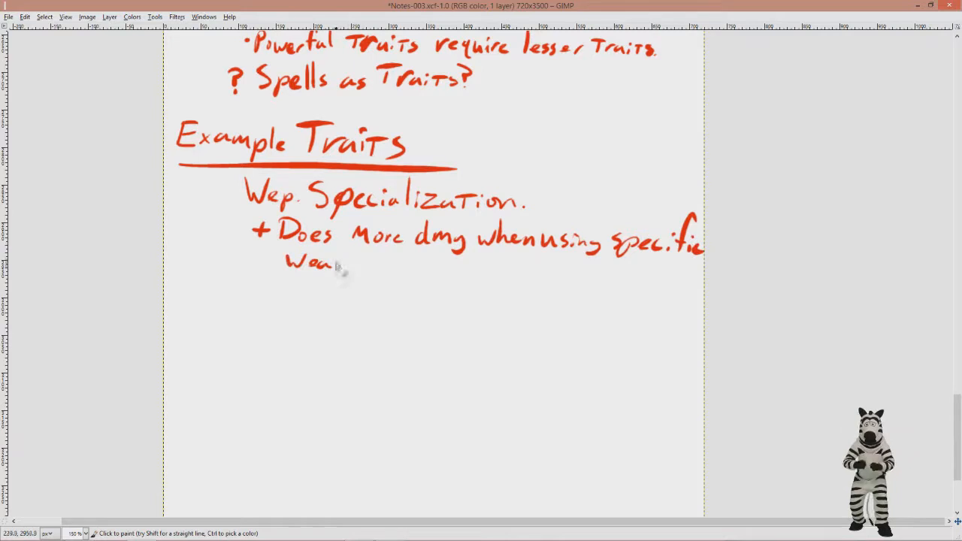
left_click_drag(324, 263, 383, 271)
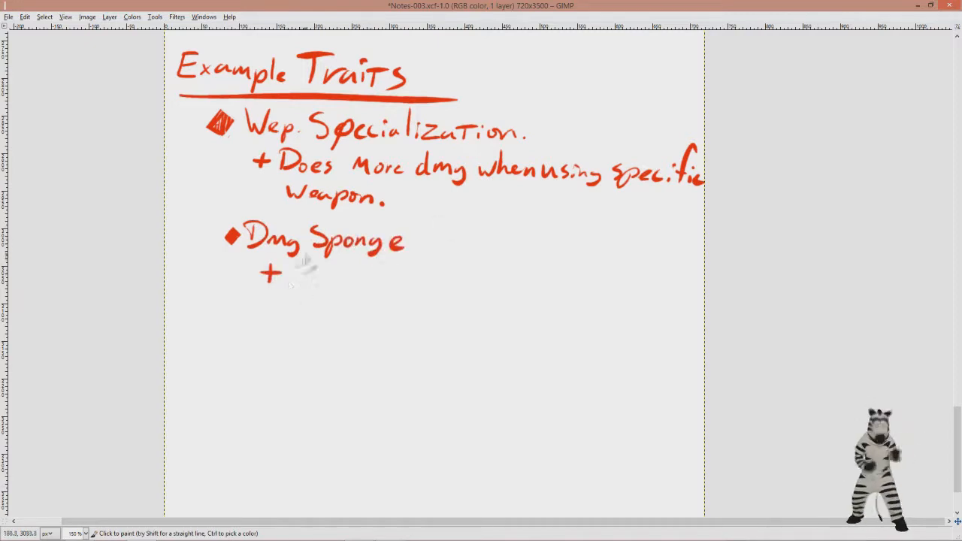
Write Dmg Sponge's rule of 1 less Blood Dmg from physical attacks and bullet the next trait.
left_click_drag(283, 274, 493, 278)
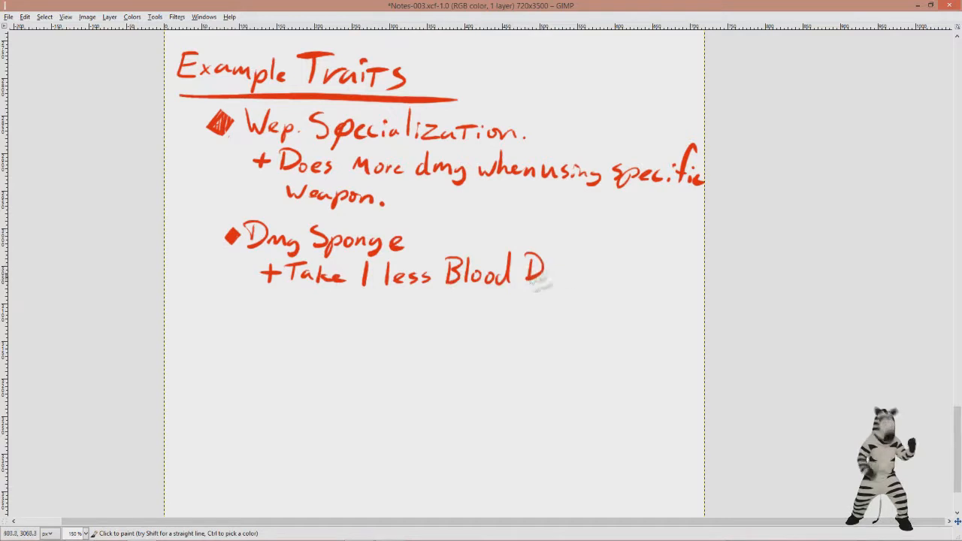
left_click_drag(549, 271, 323, 304)
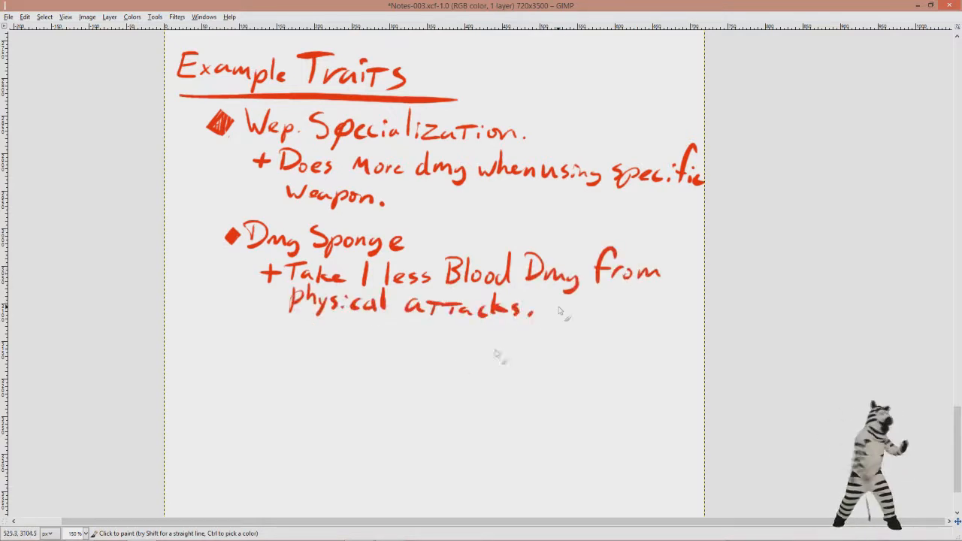
mouse_move(234, 343)
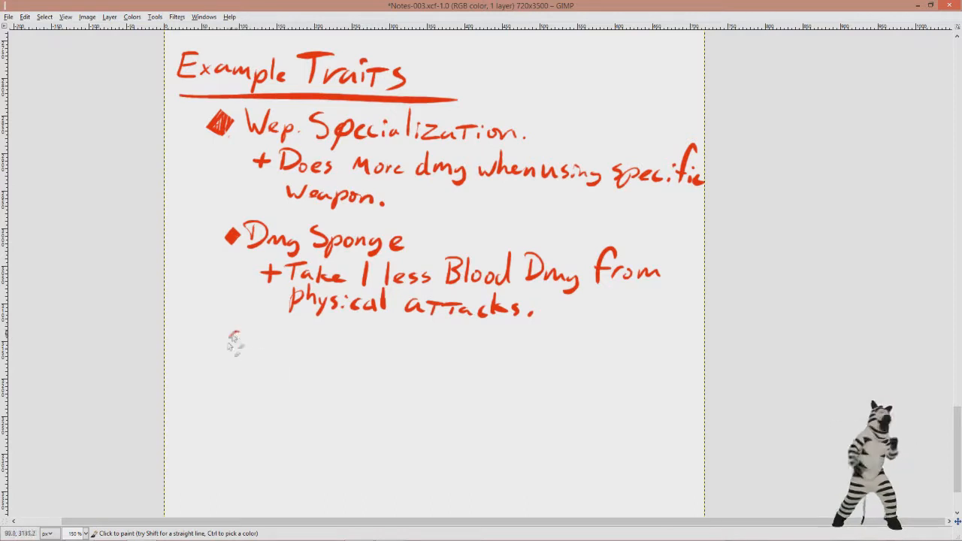
left_click(236, 342)
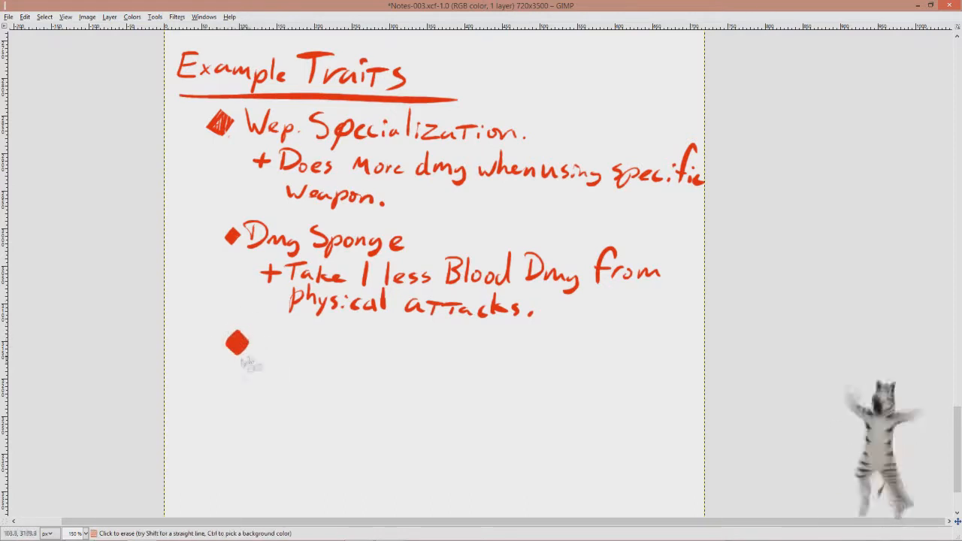
scroll("down", 3)
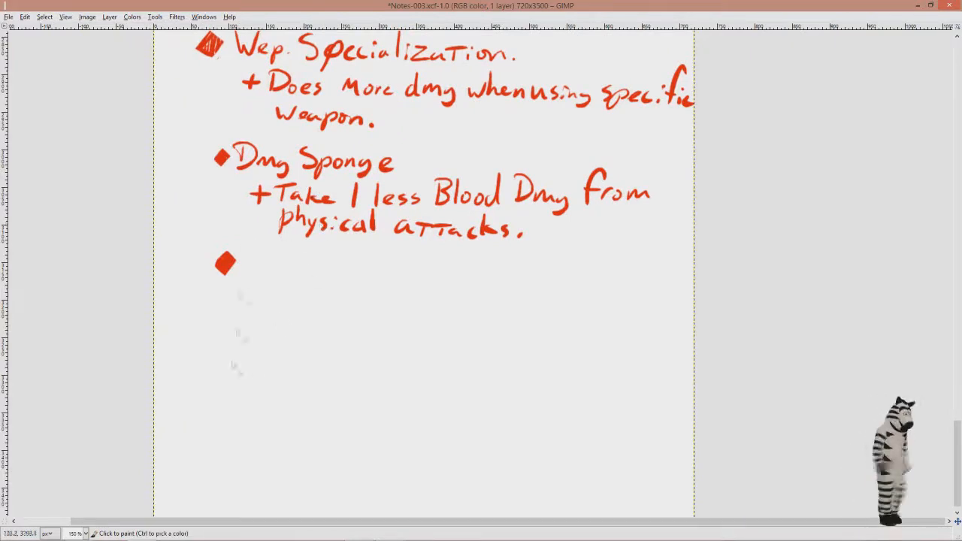
mouse_move(255, 315)
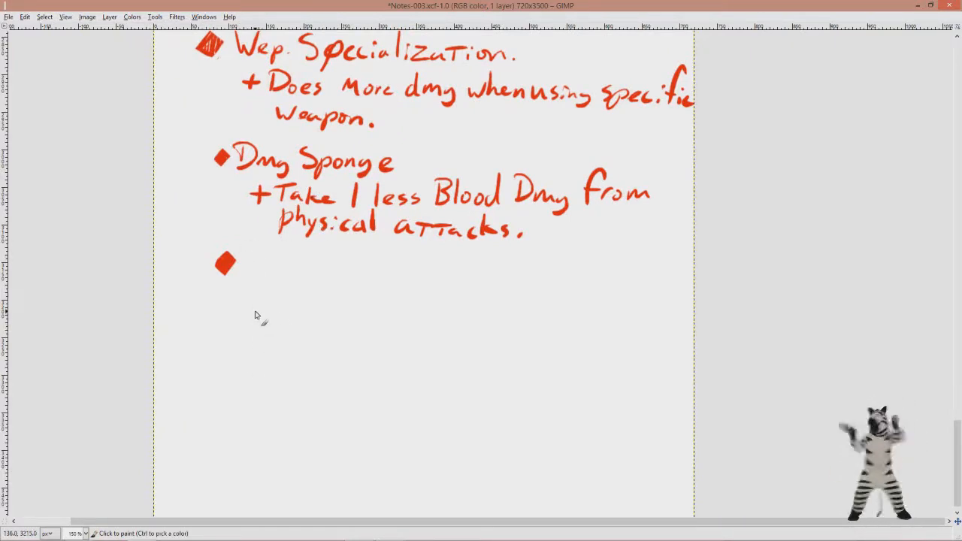
Add the Advanced Empathy trait: costs 1 will to detect motives.
left_click_drag(244, 271, 379, 271)
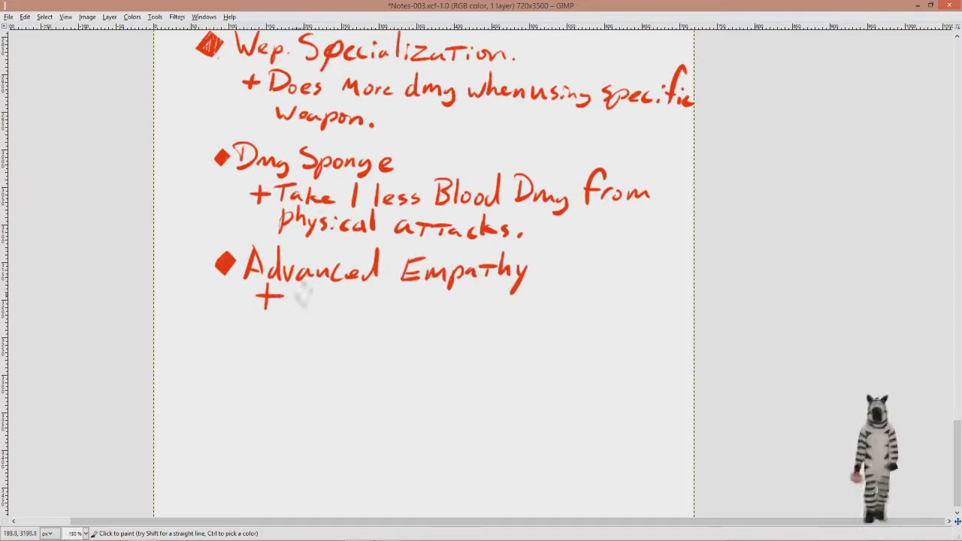
left_click_drag(293, 297, 449, 301)
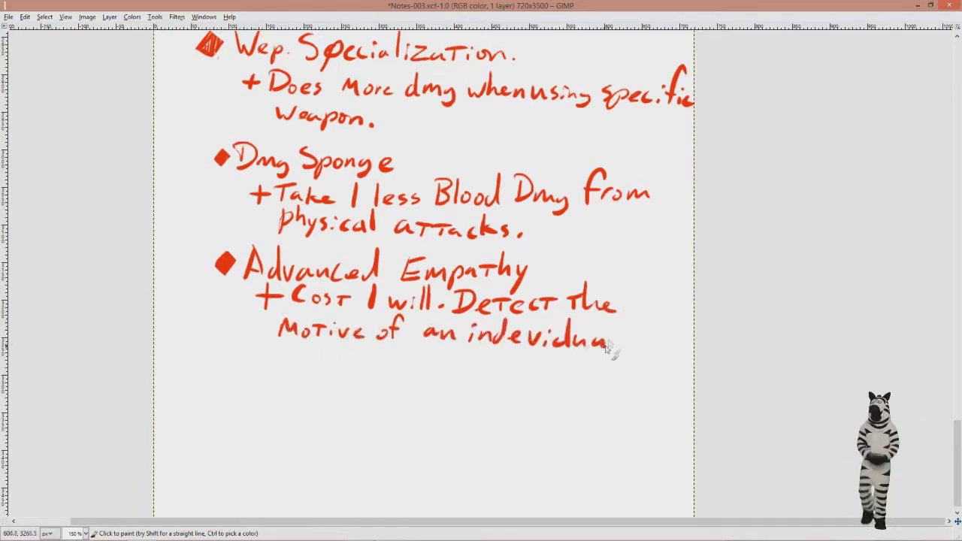
scroll("down", 3)
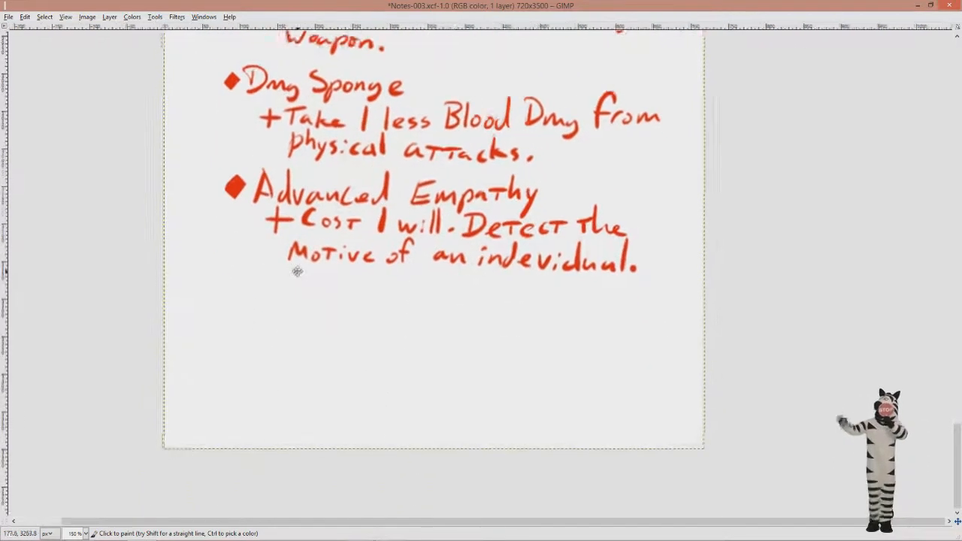
Bullet and write the Shadow Step trait costing 1 blood per turn/segment.
left_click(239, 289)
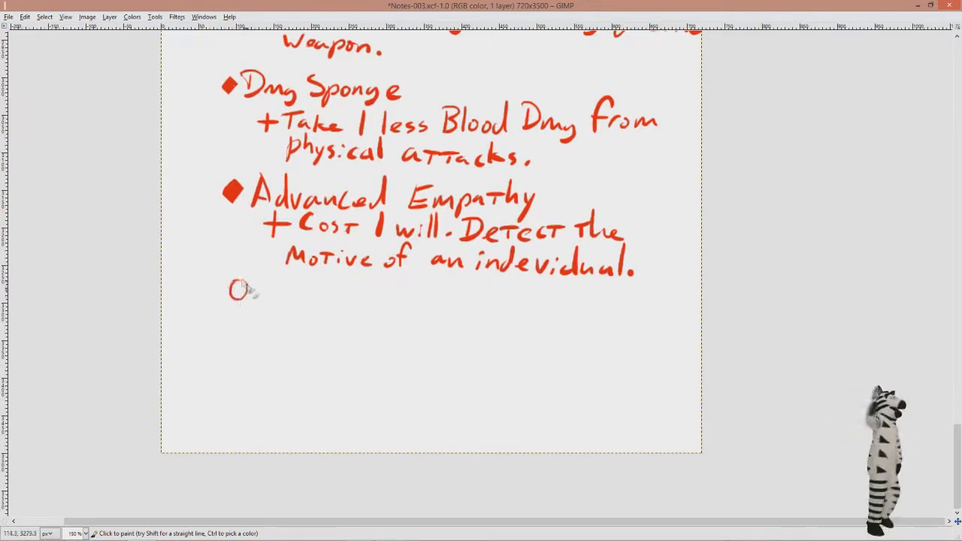
left_click(237, 289)
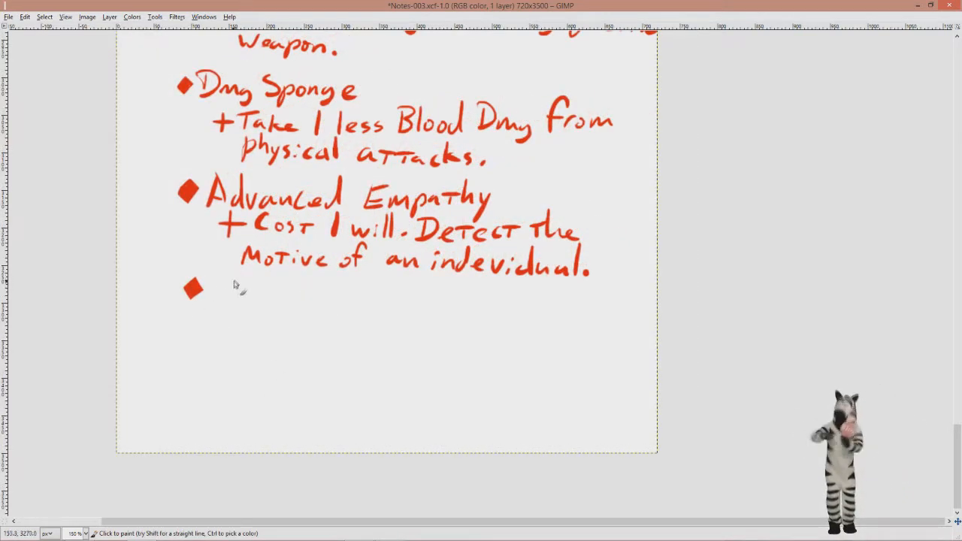
left_click_drag(218, 289, 270, 298)
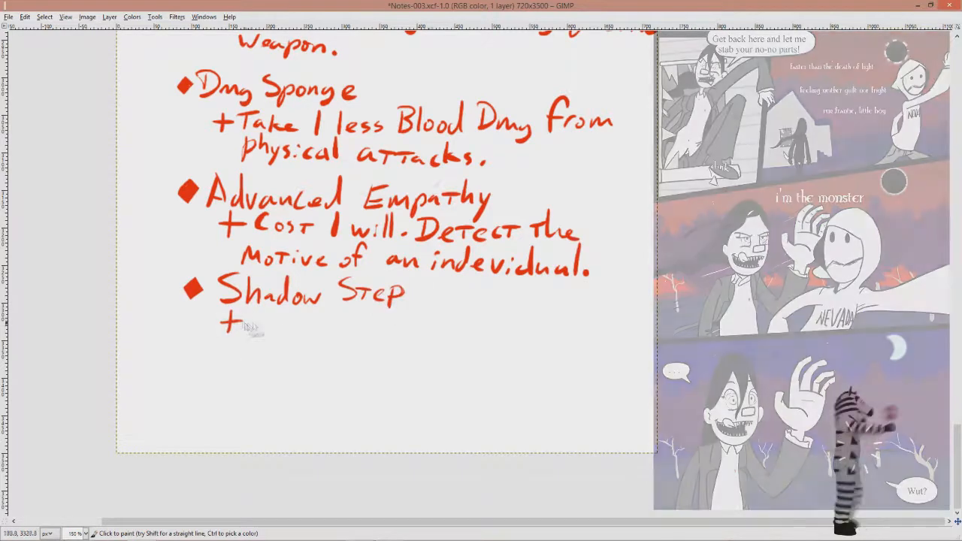
left_click_drag(248, 324, 519, 325)
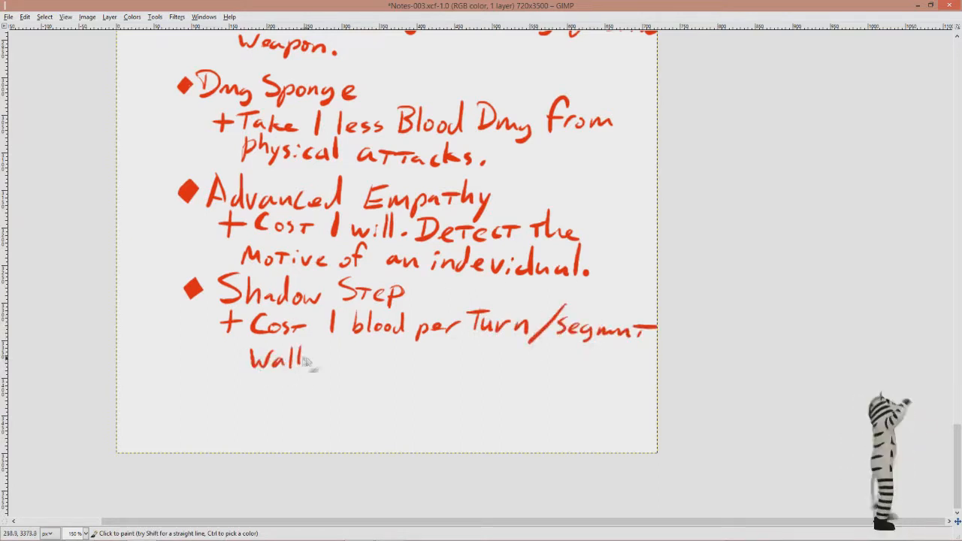
Add the note with underlined 'Walk' (not run) at 50 mph, FAST.
left_click_drag(248, 373, 324, 373)
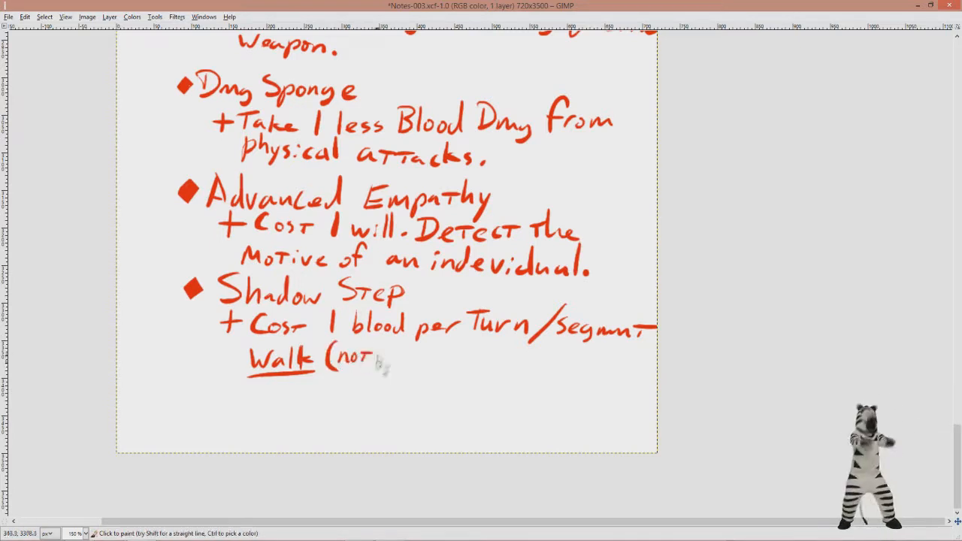
left_click_drag(369, 358, 553, 358)
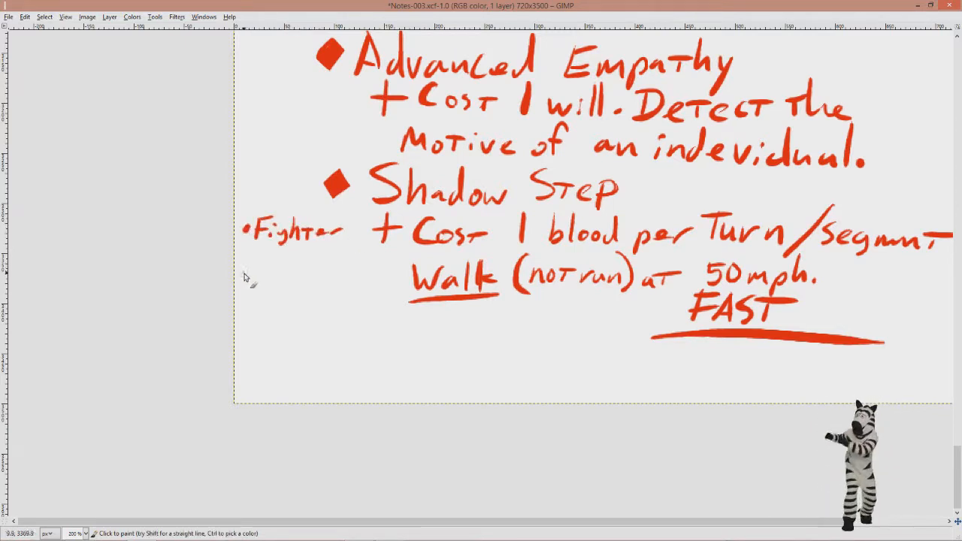
Write bulleted approach categories beside Shadow Step: Fighter, Thief, Mage and Diplomat.
left_click_drag(244, 270, 298, 274)
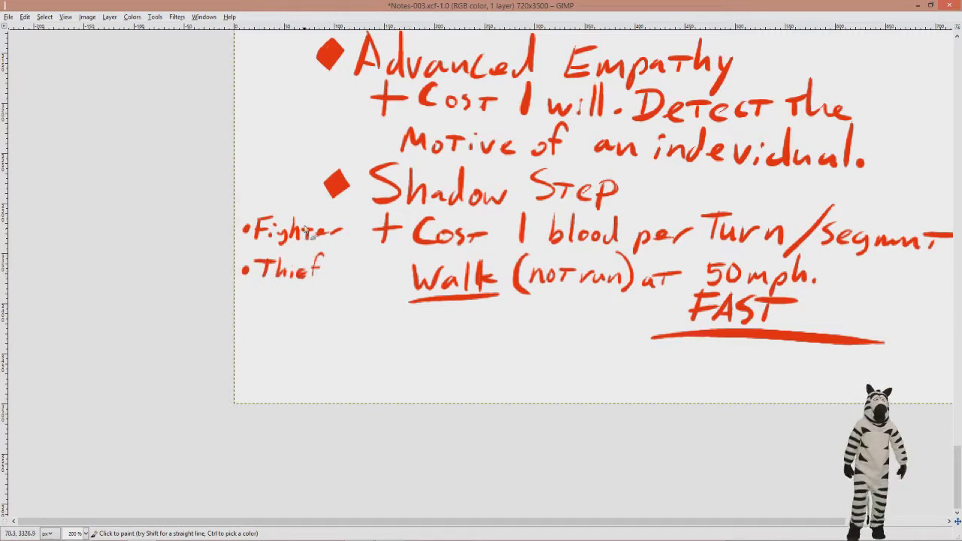
left_click(245, 301)
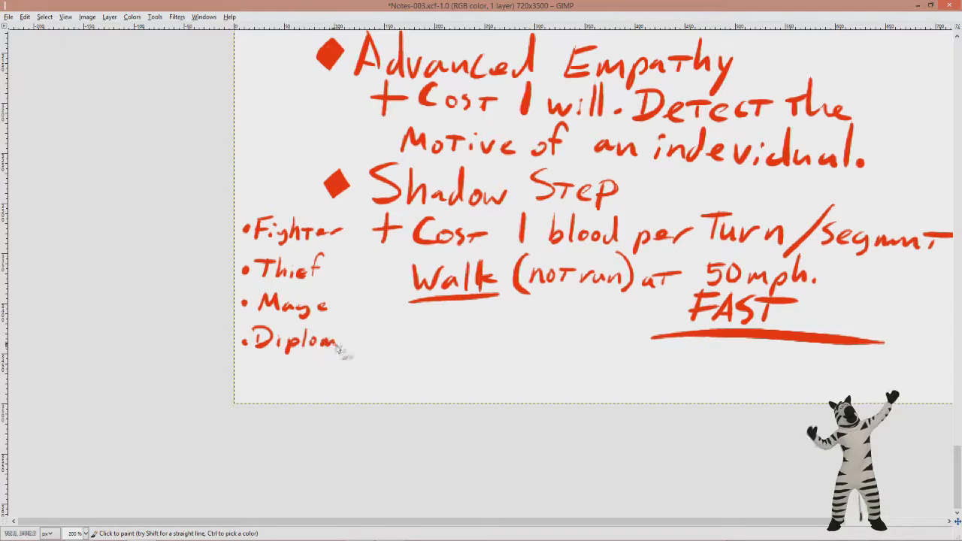
left_click_drag(339, 343, 369, 343)
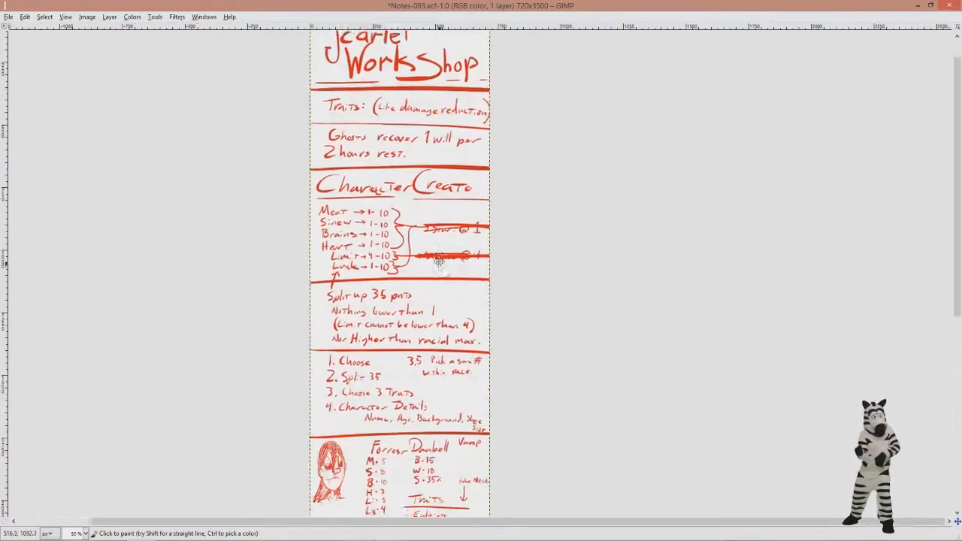
scroll("down", 3)
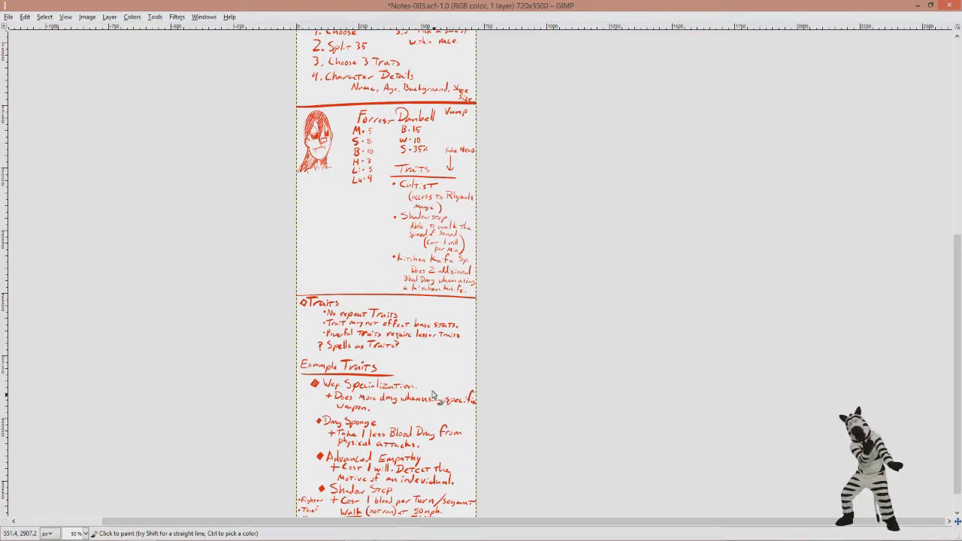
mouse_move(620, 369)
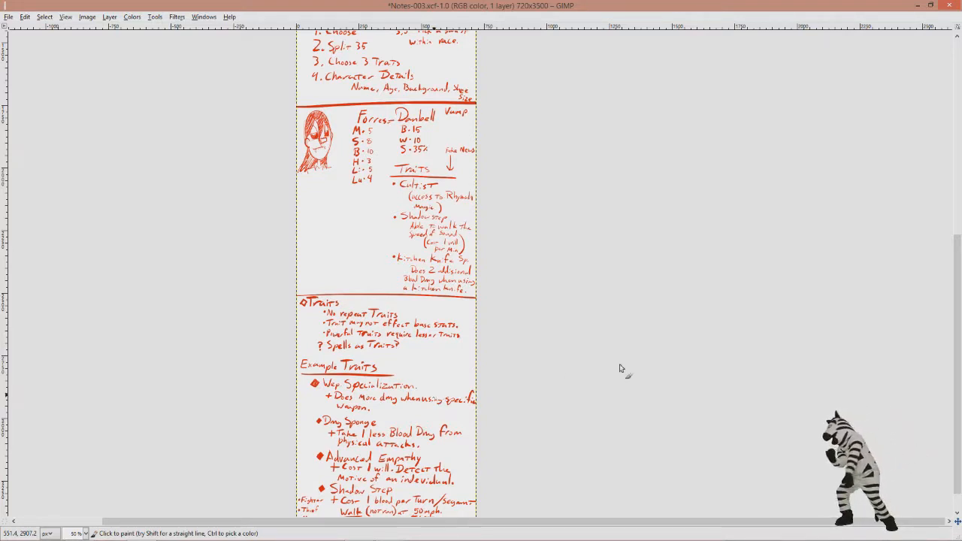